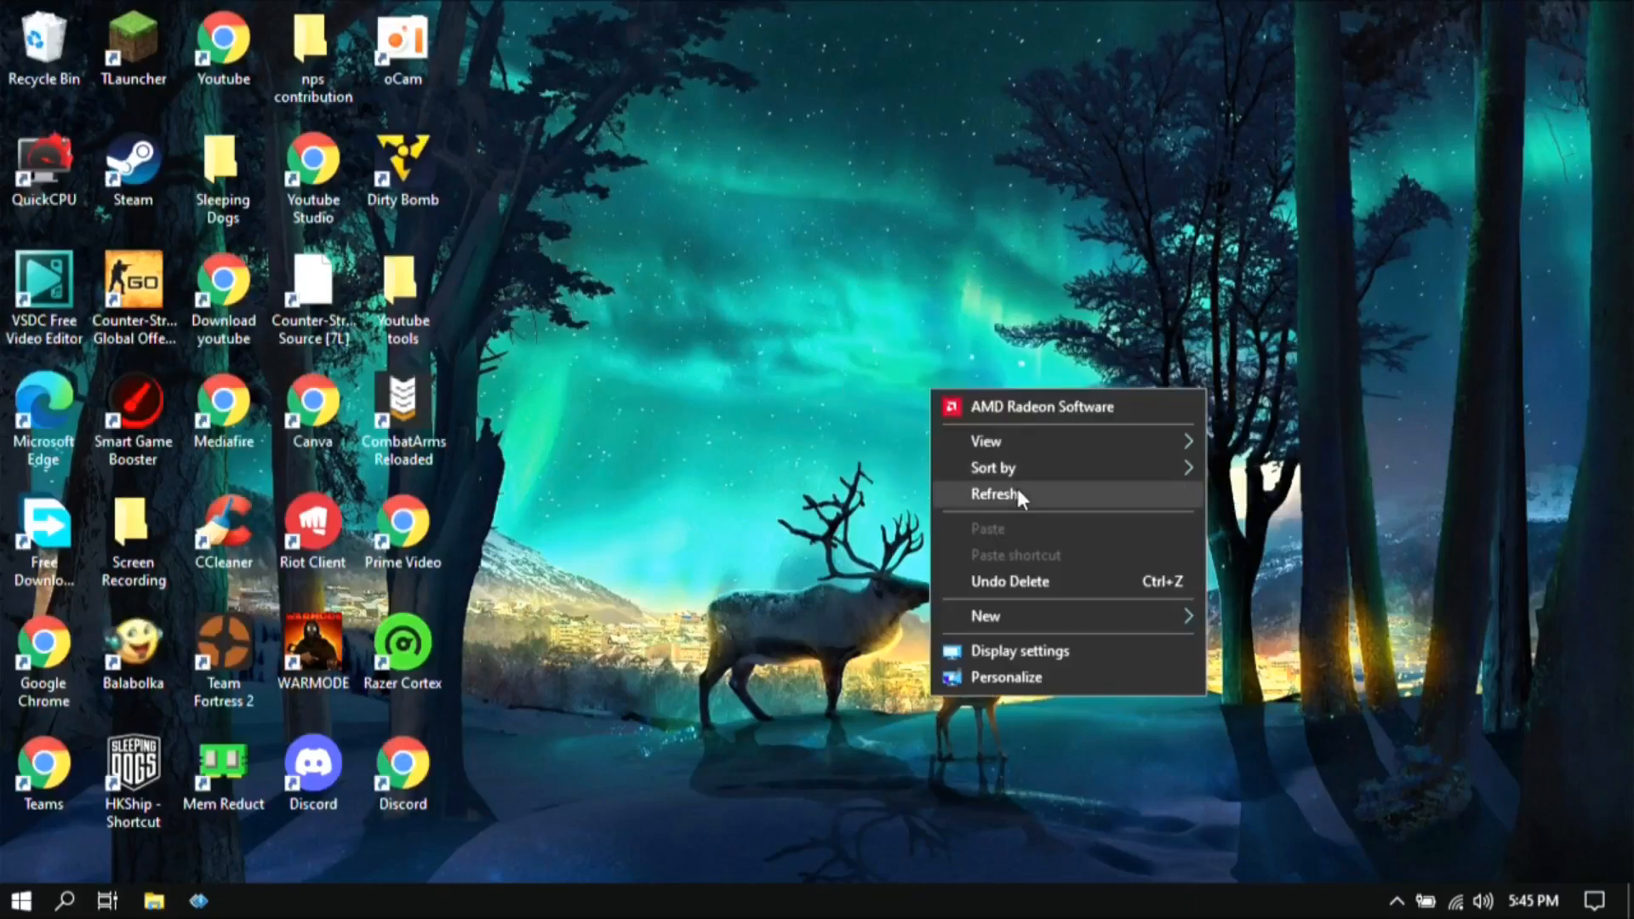
- Refresh the Windows desktop and select the Steam desktop shortcut
click(995, 493)
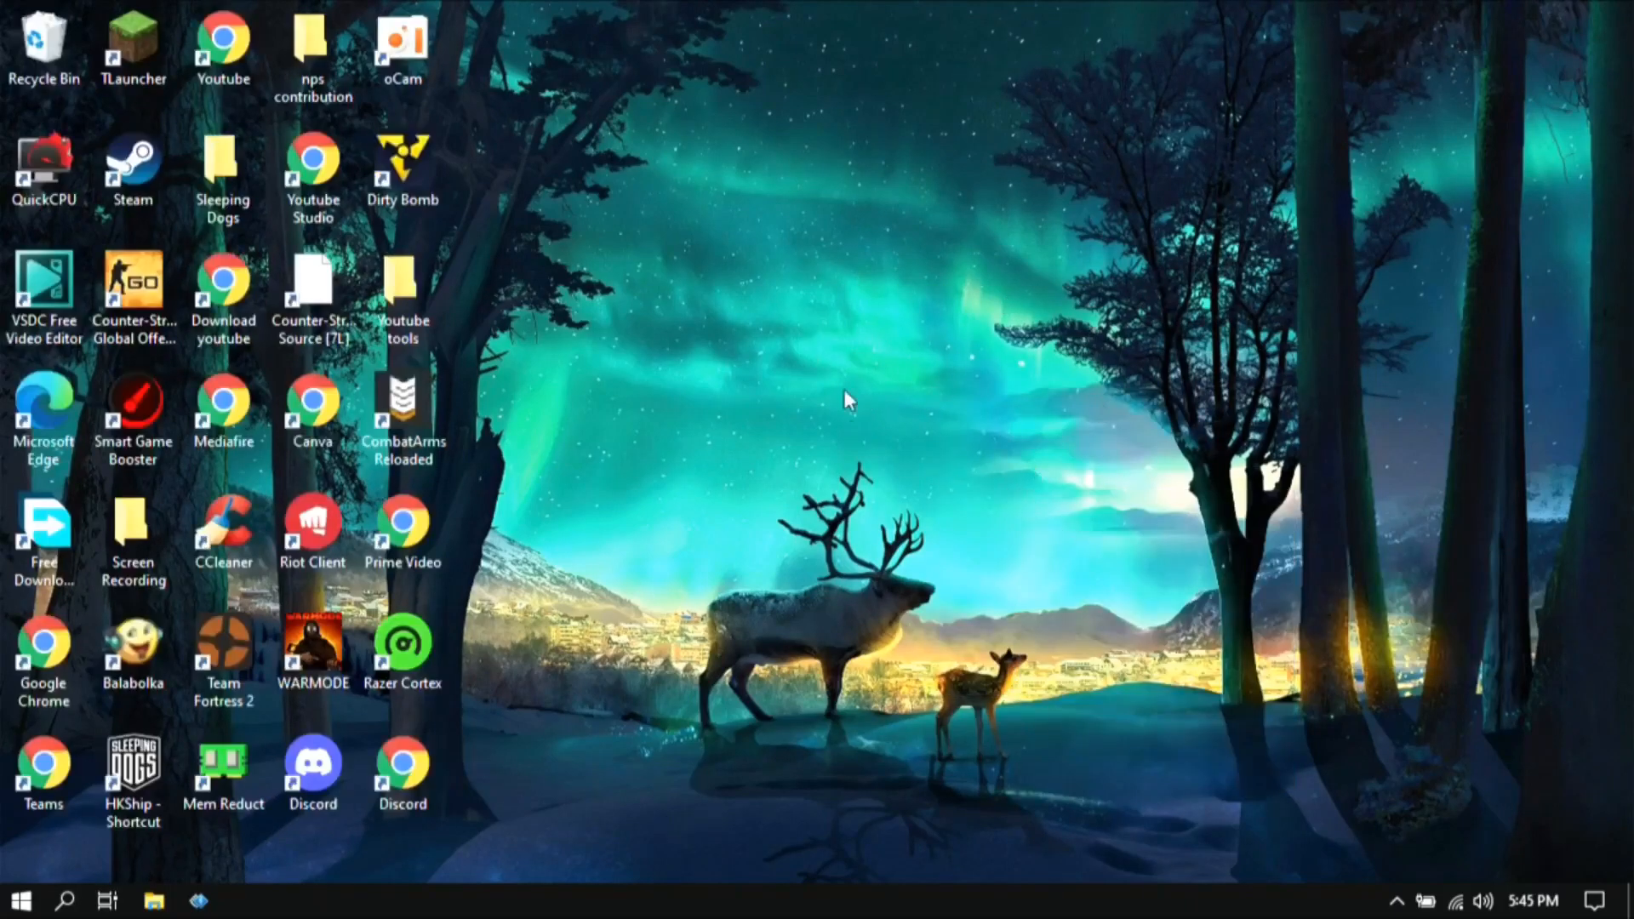
mouse_move(815, 447)
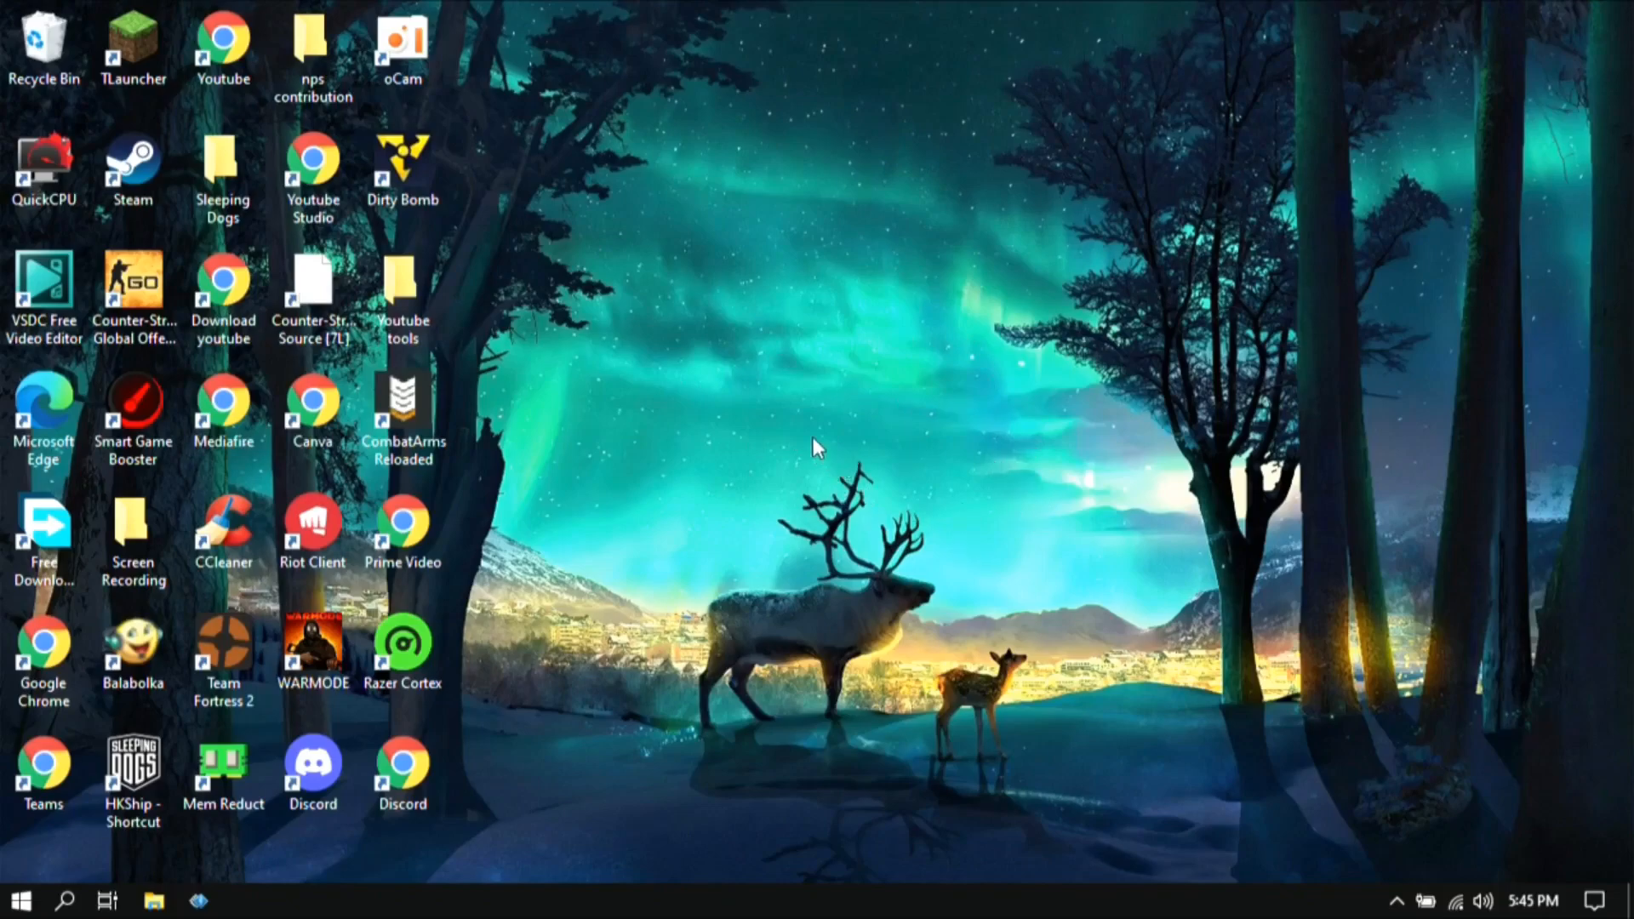
mouse_move(899, 587)
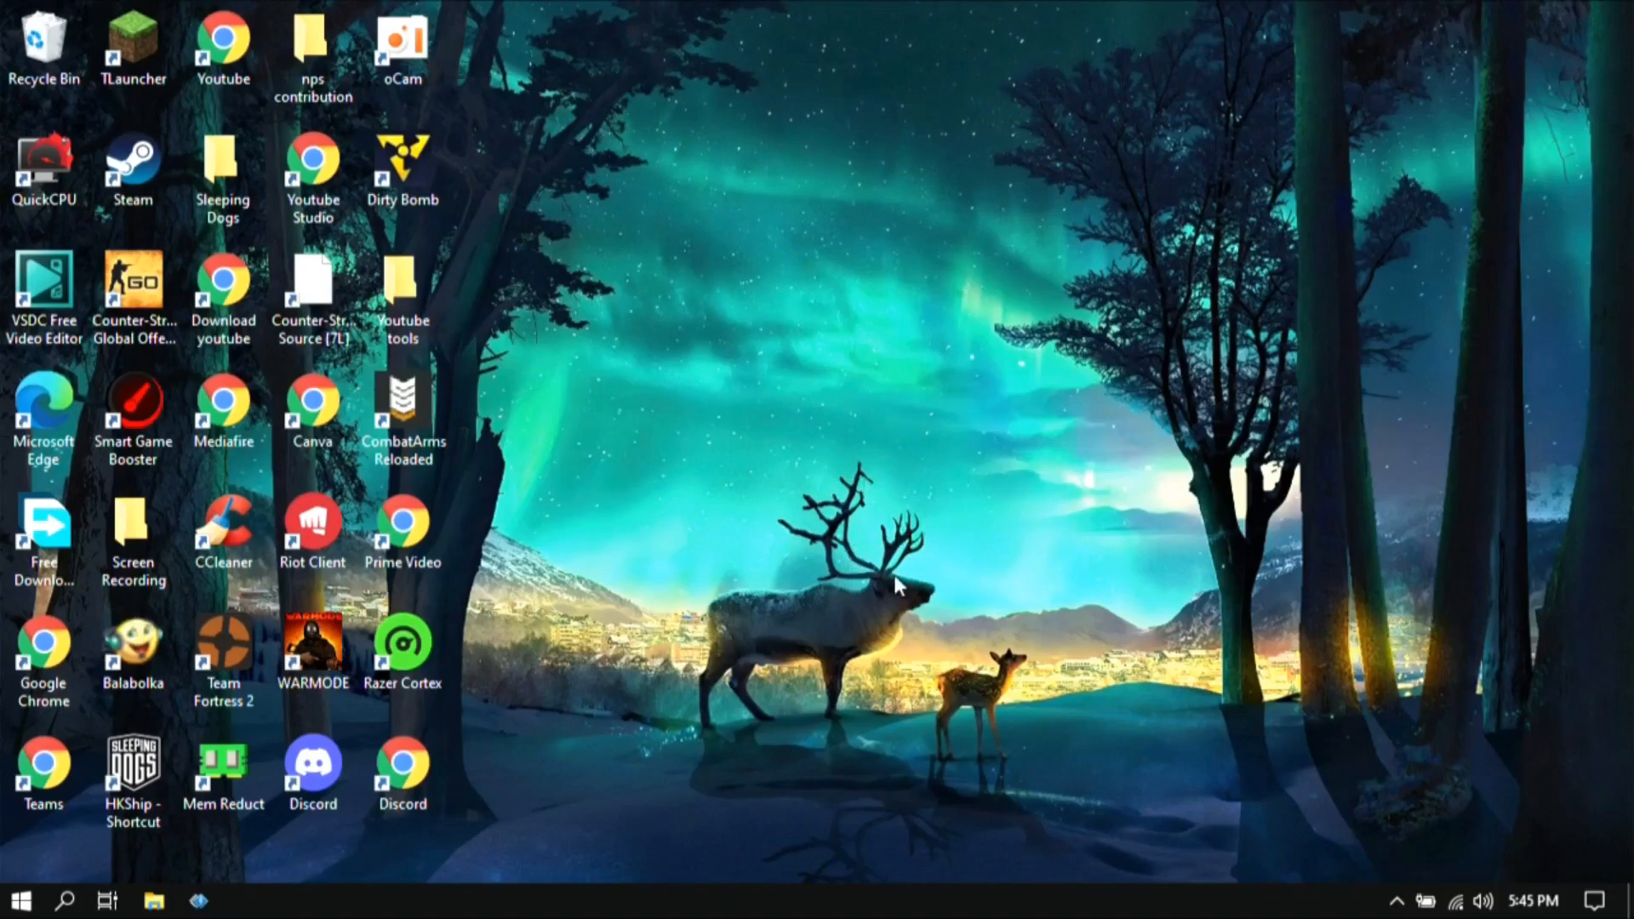
click(133, 166)
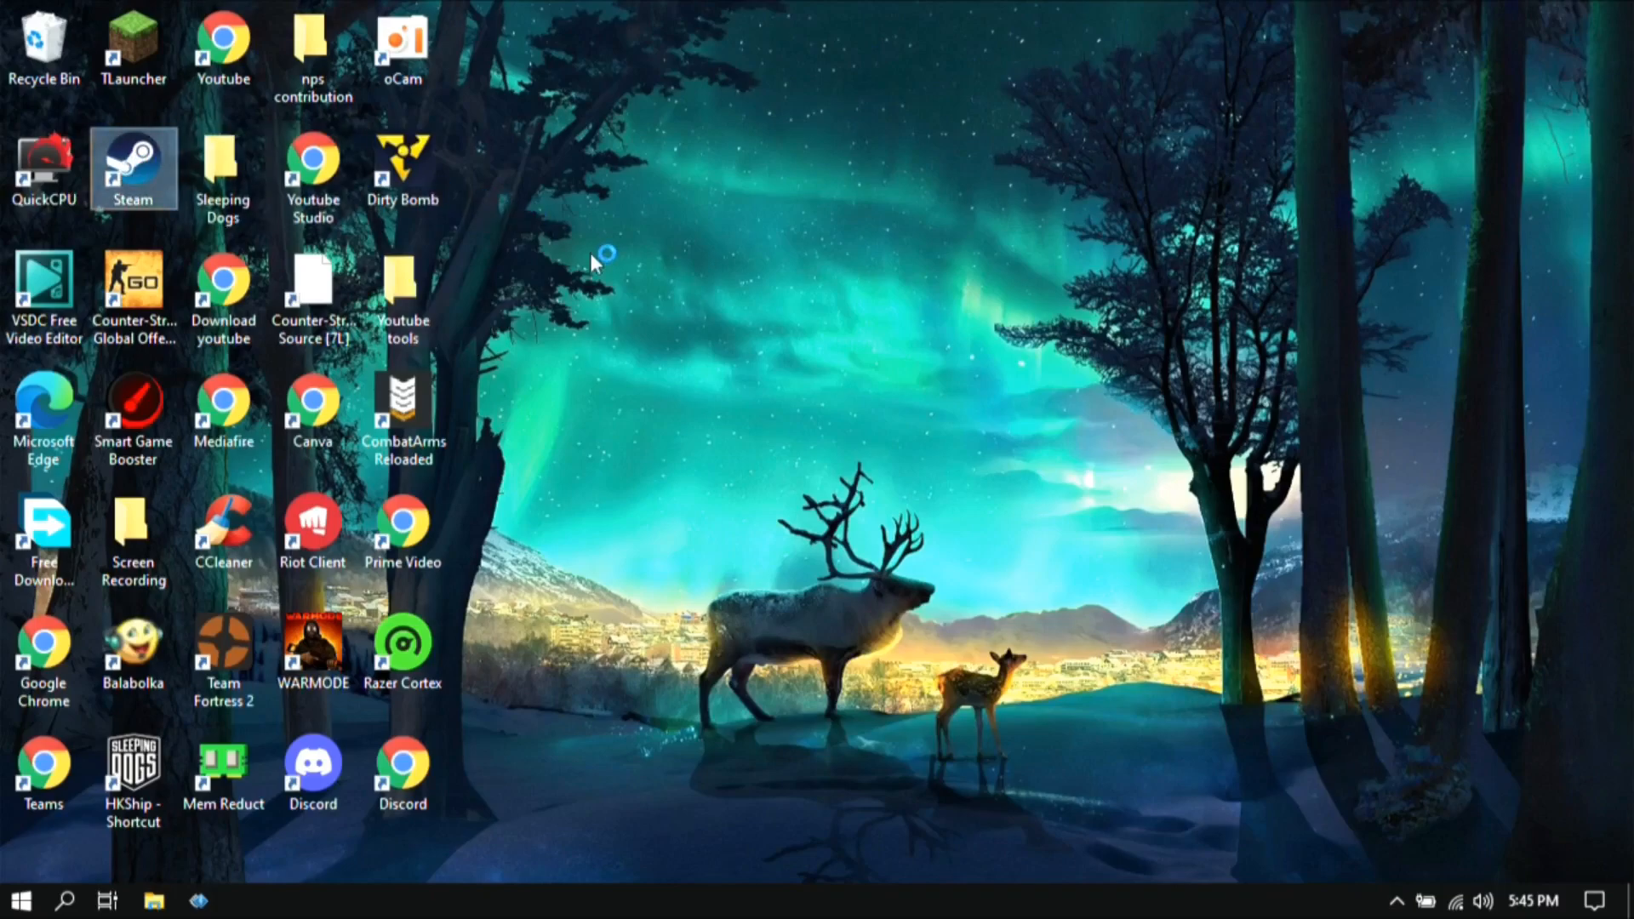
- Launch Steam from its shortcut and bring up Settings from the Steam menu
double_click(133, 169)
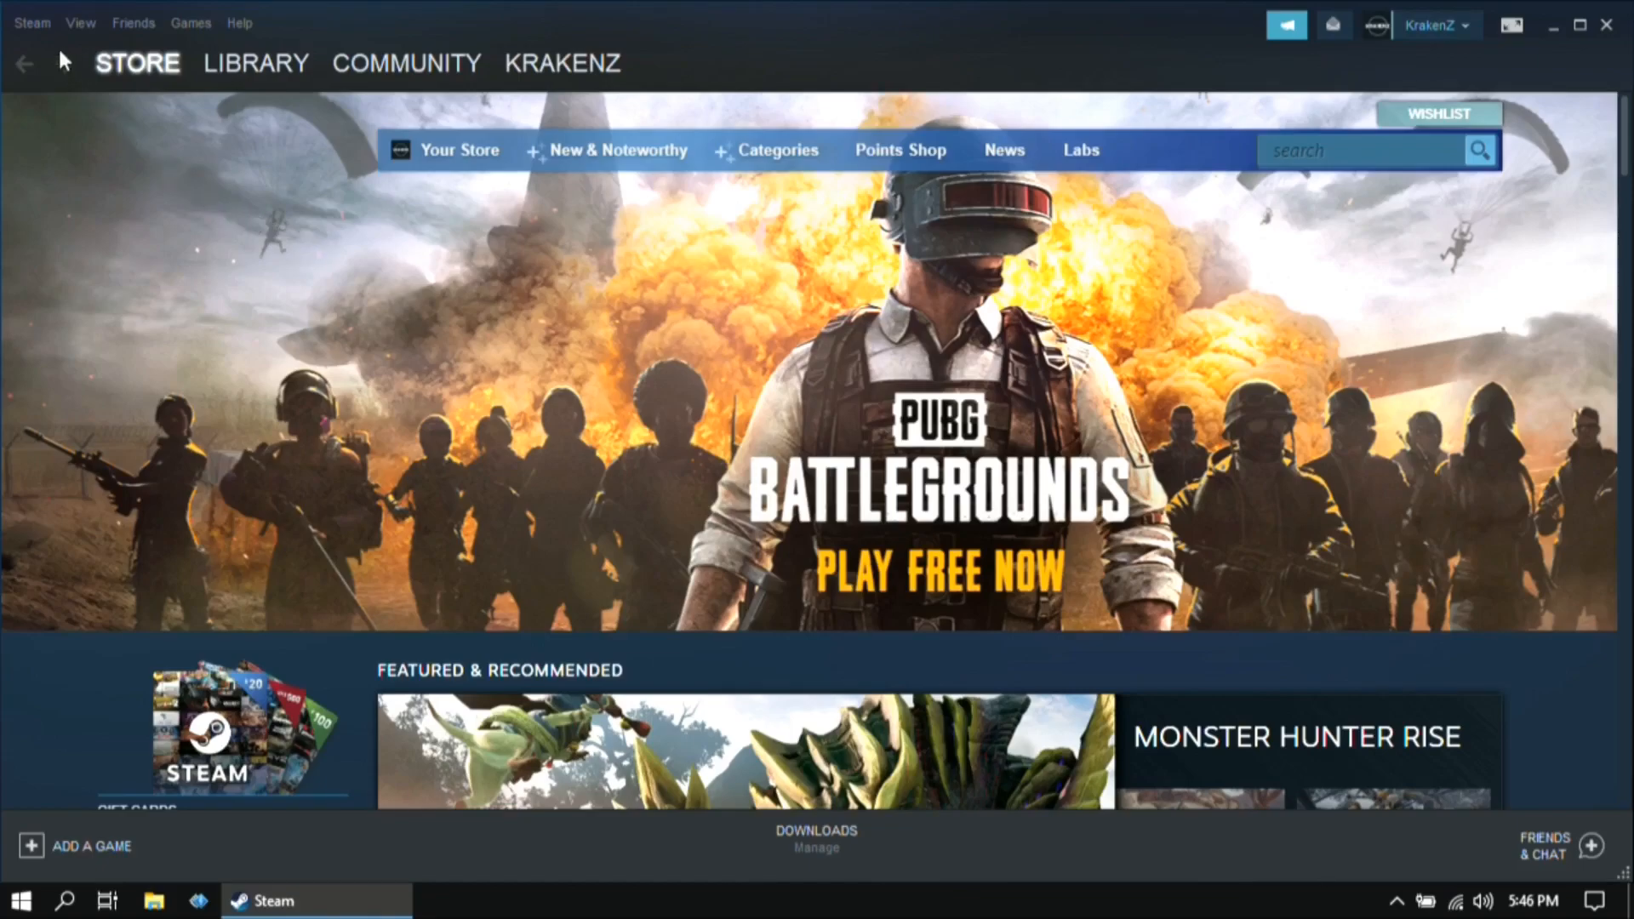
click(31, 22)
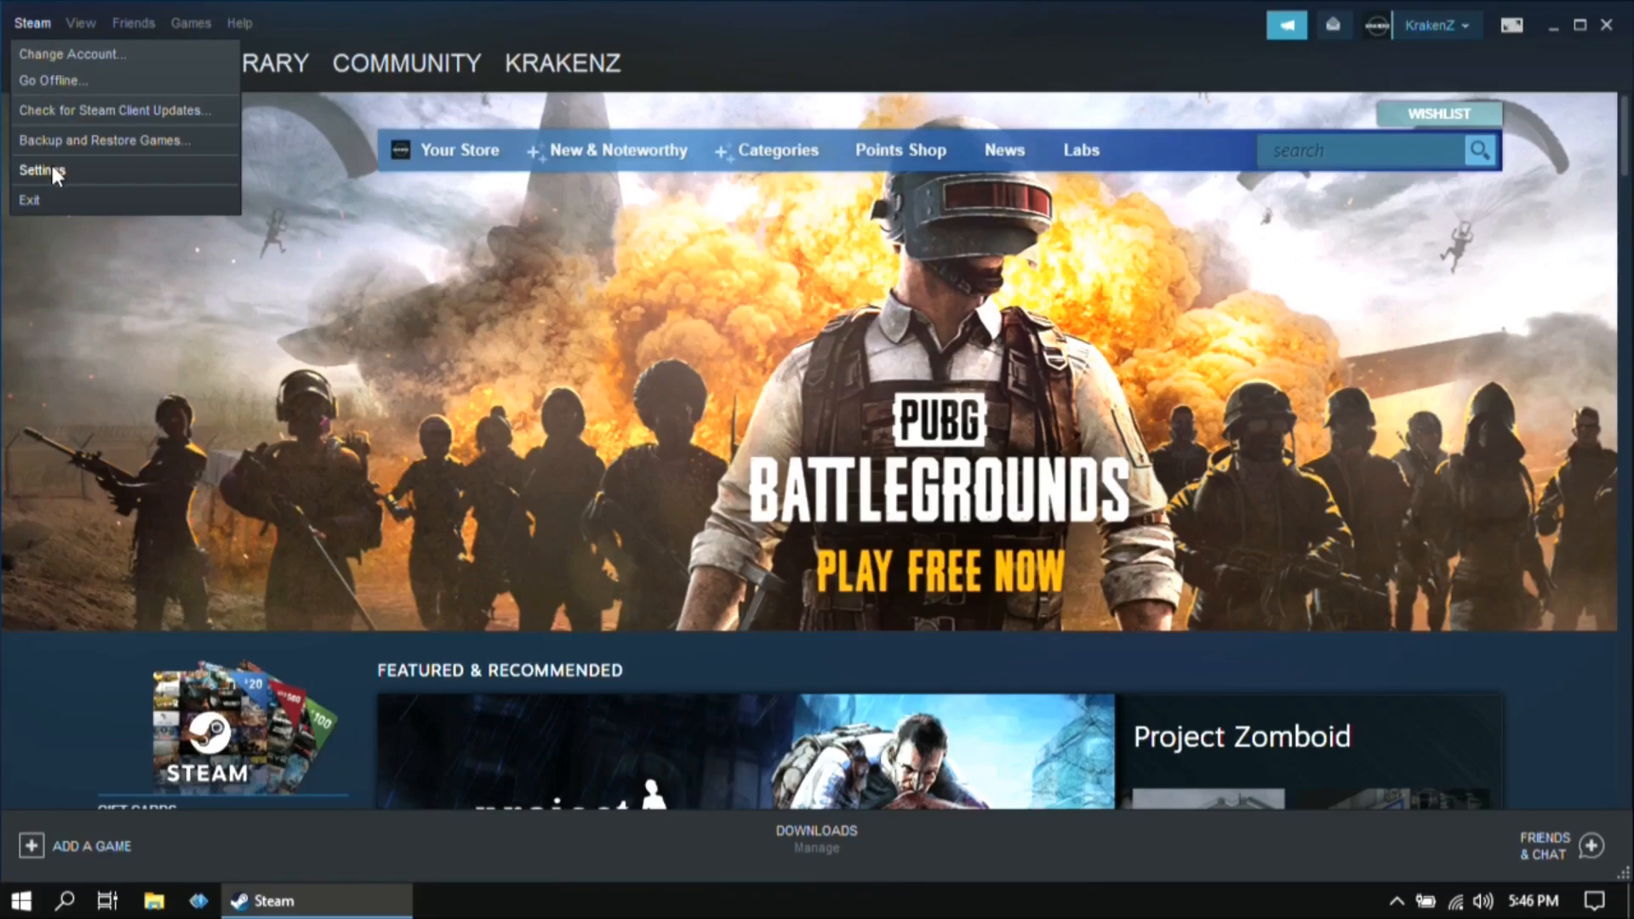
click(40, 170)
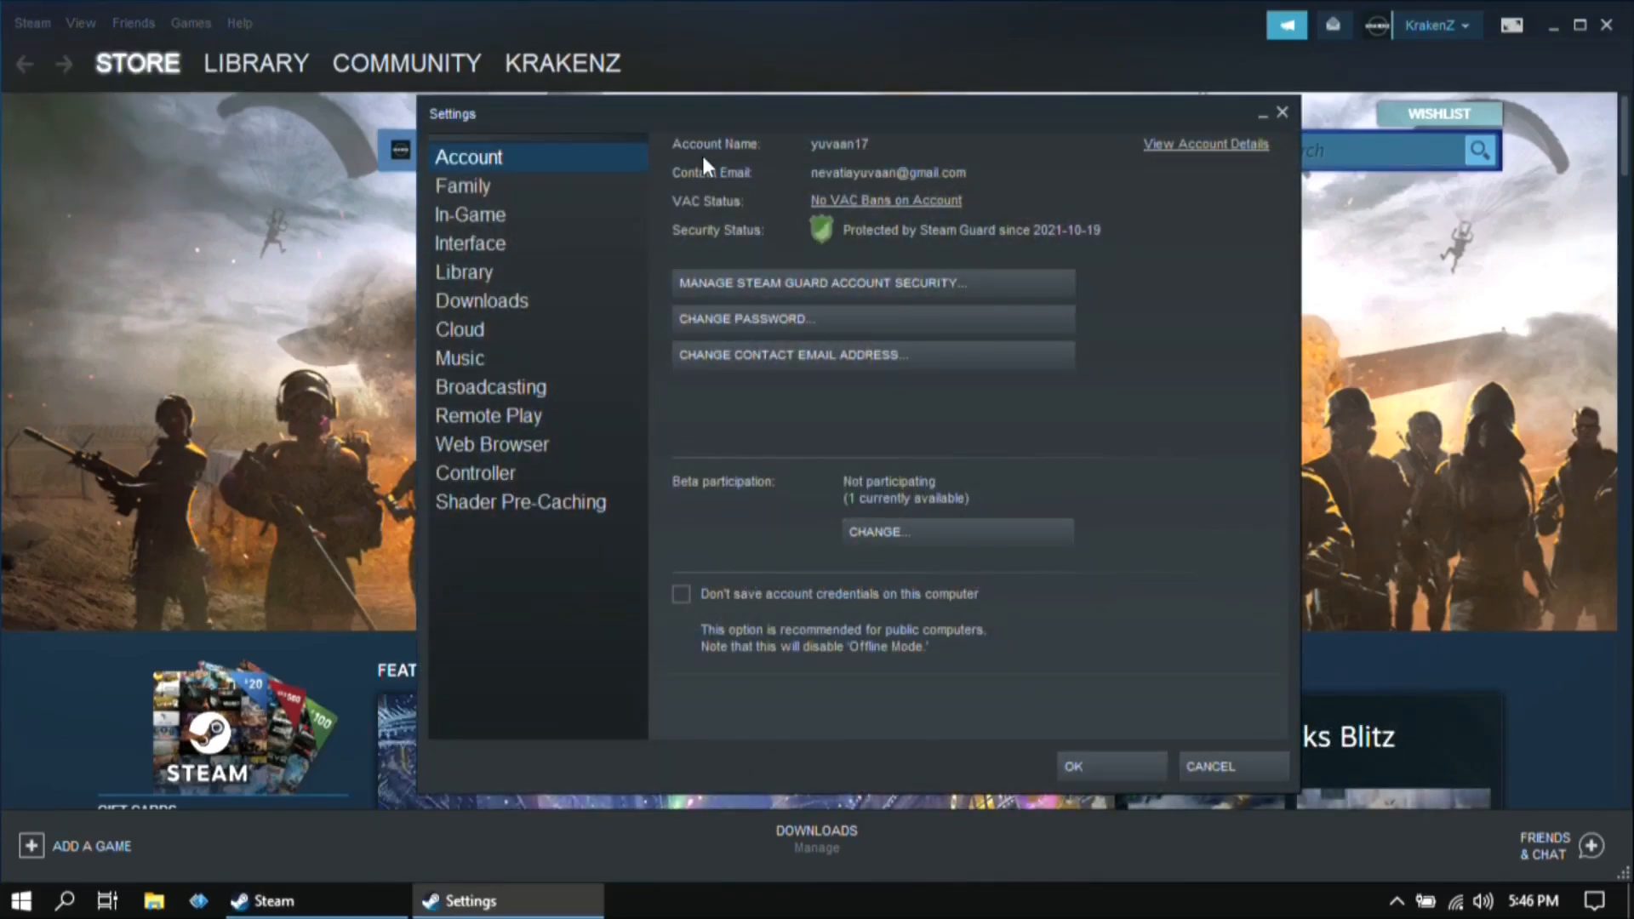
- In In-Game settings, turn off the screenshot notification and screenshot sound
click(470, 214)
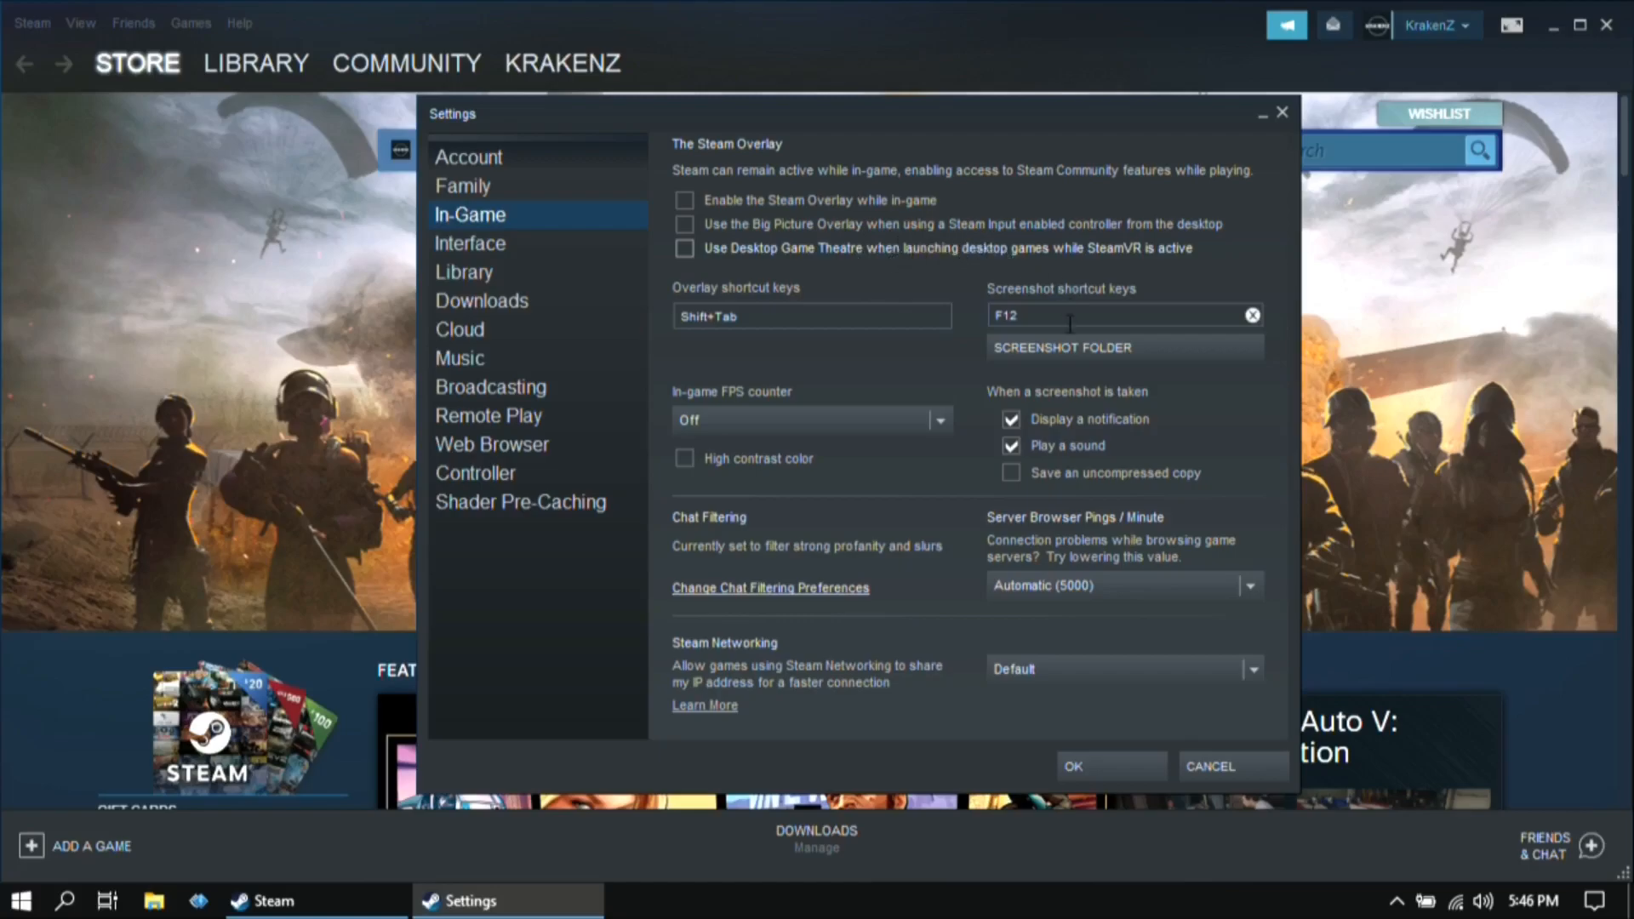
click(1009, 418)
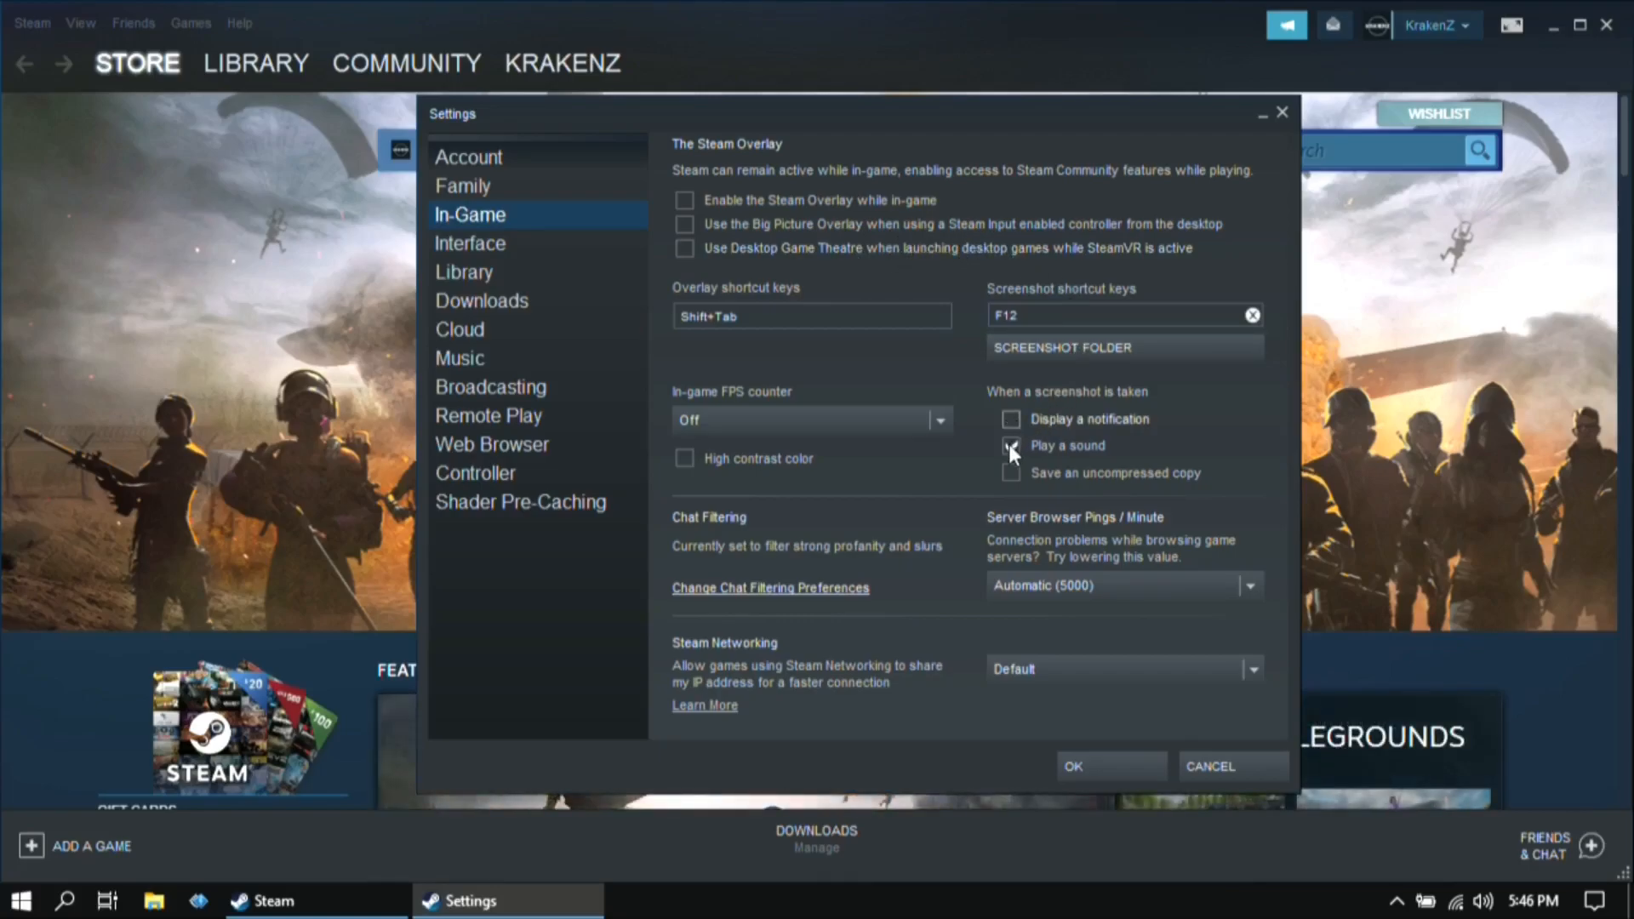
click(1009, 444)
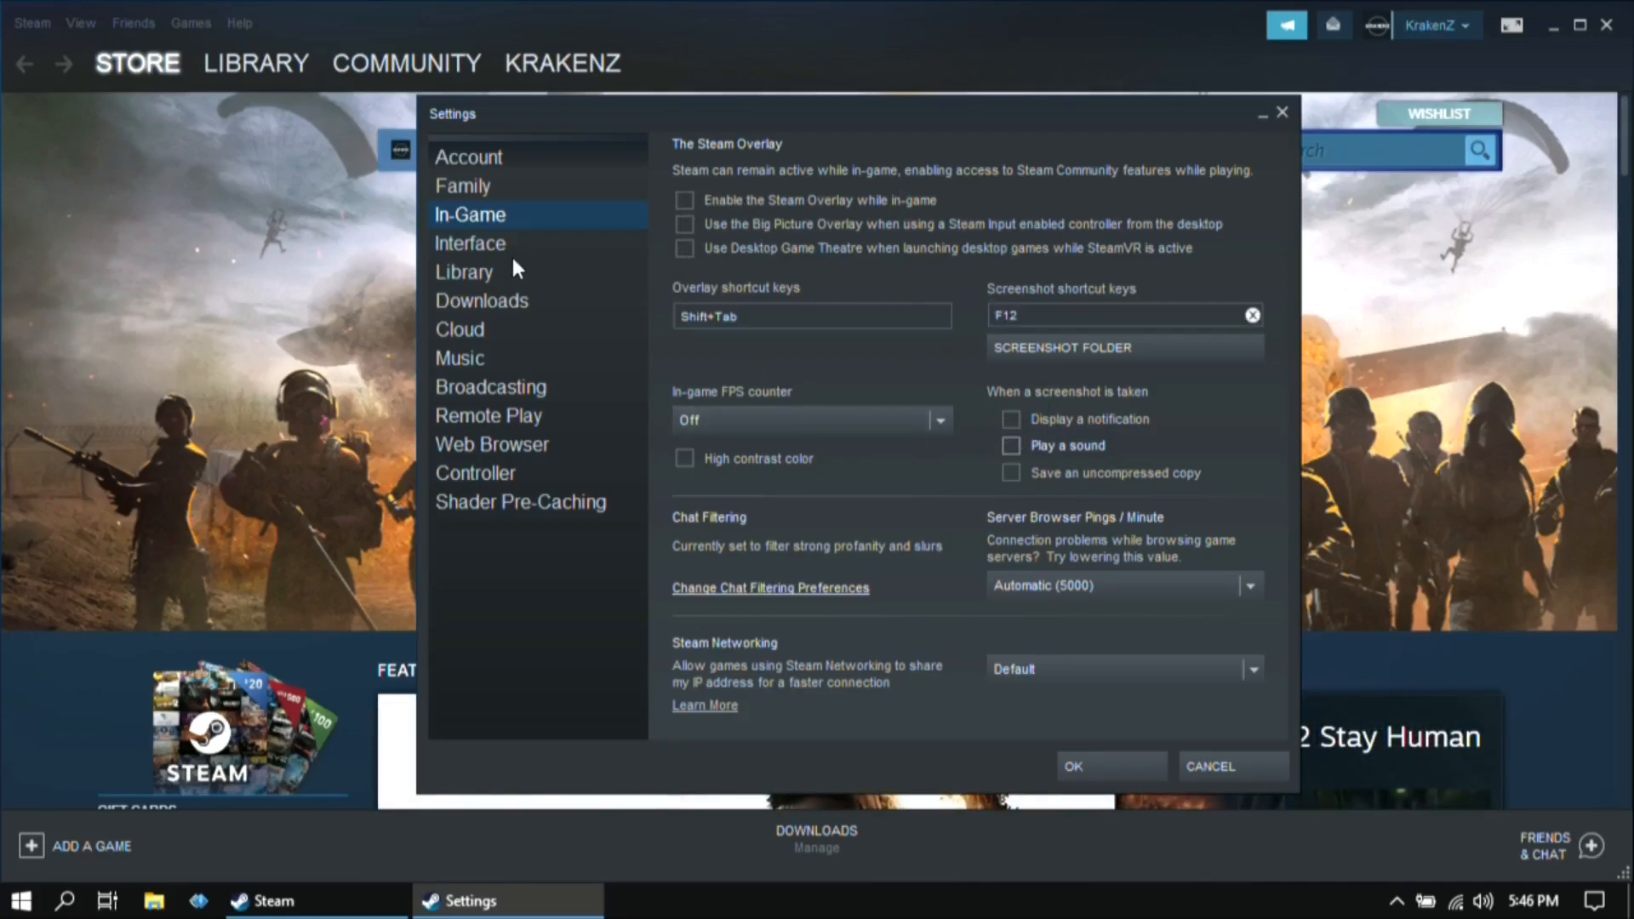
- In Interface settings, turn off 'Scale text and icons to match monitor settings'
click(470, 244)
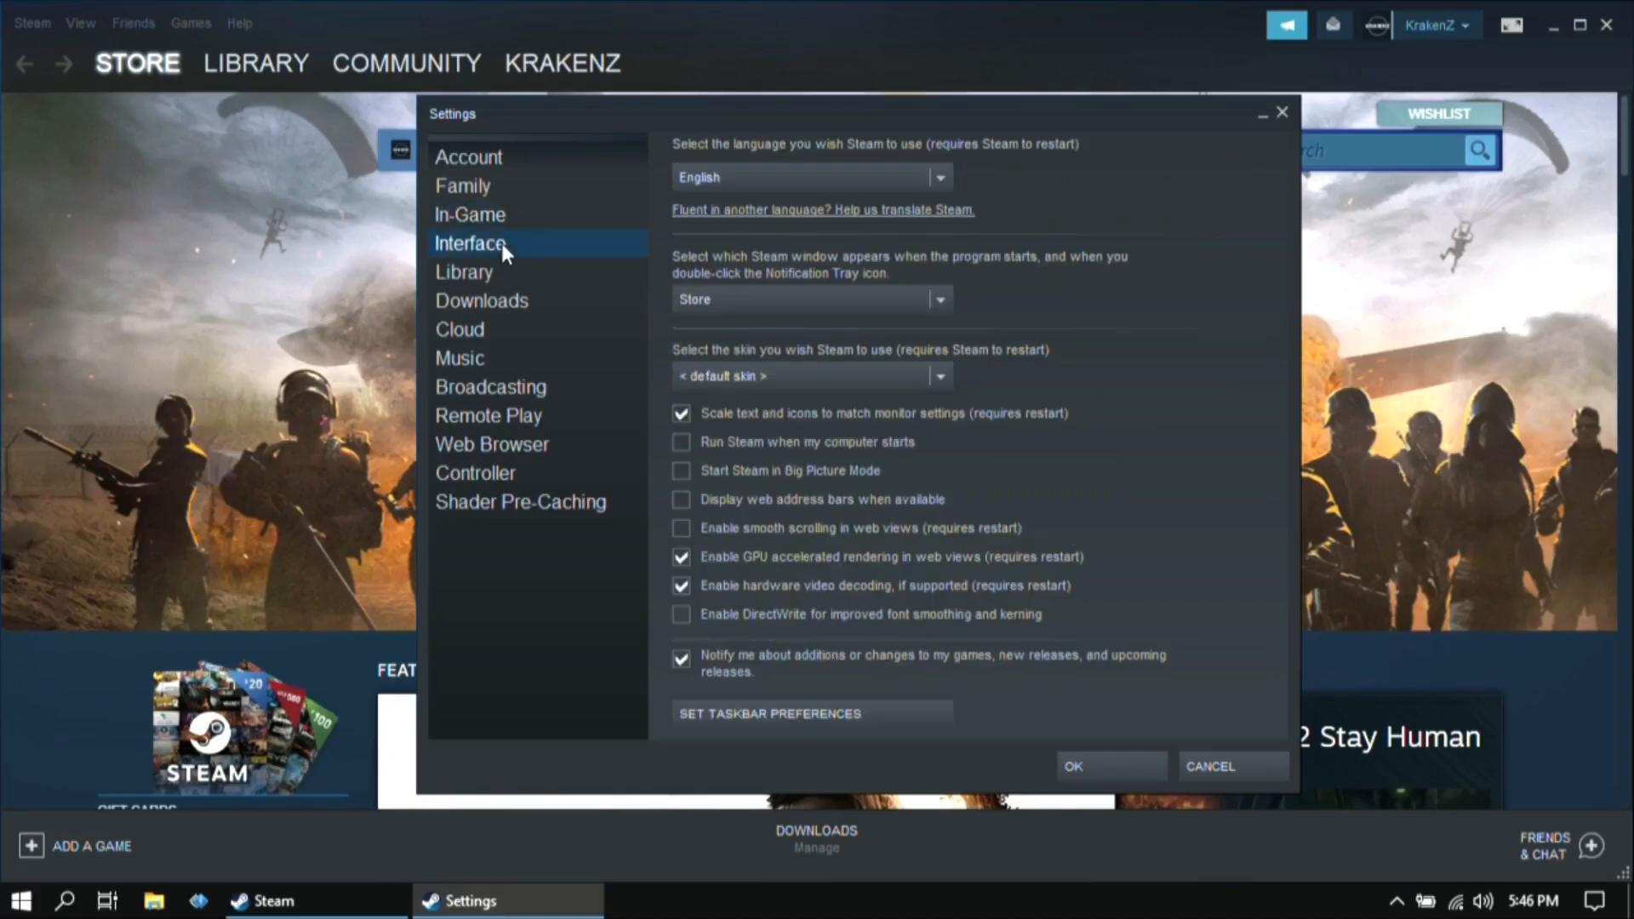
mouse_move(994, 482)
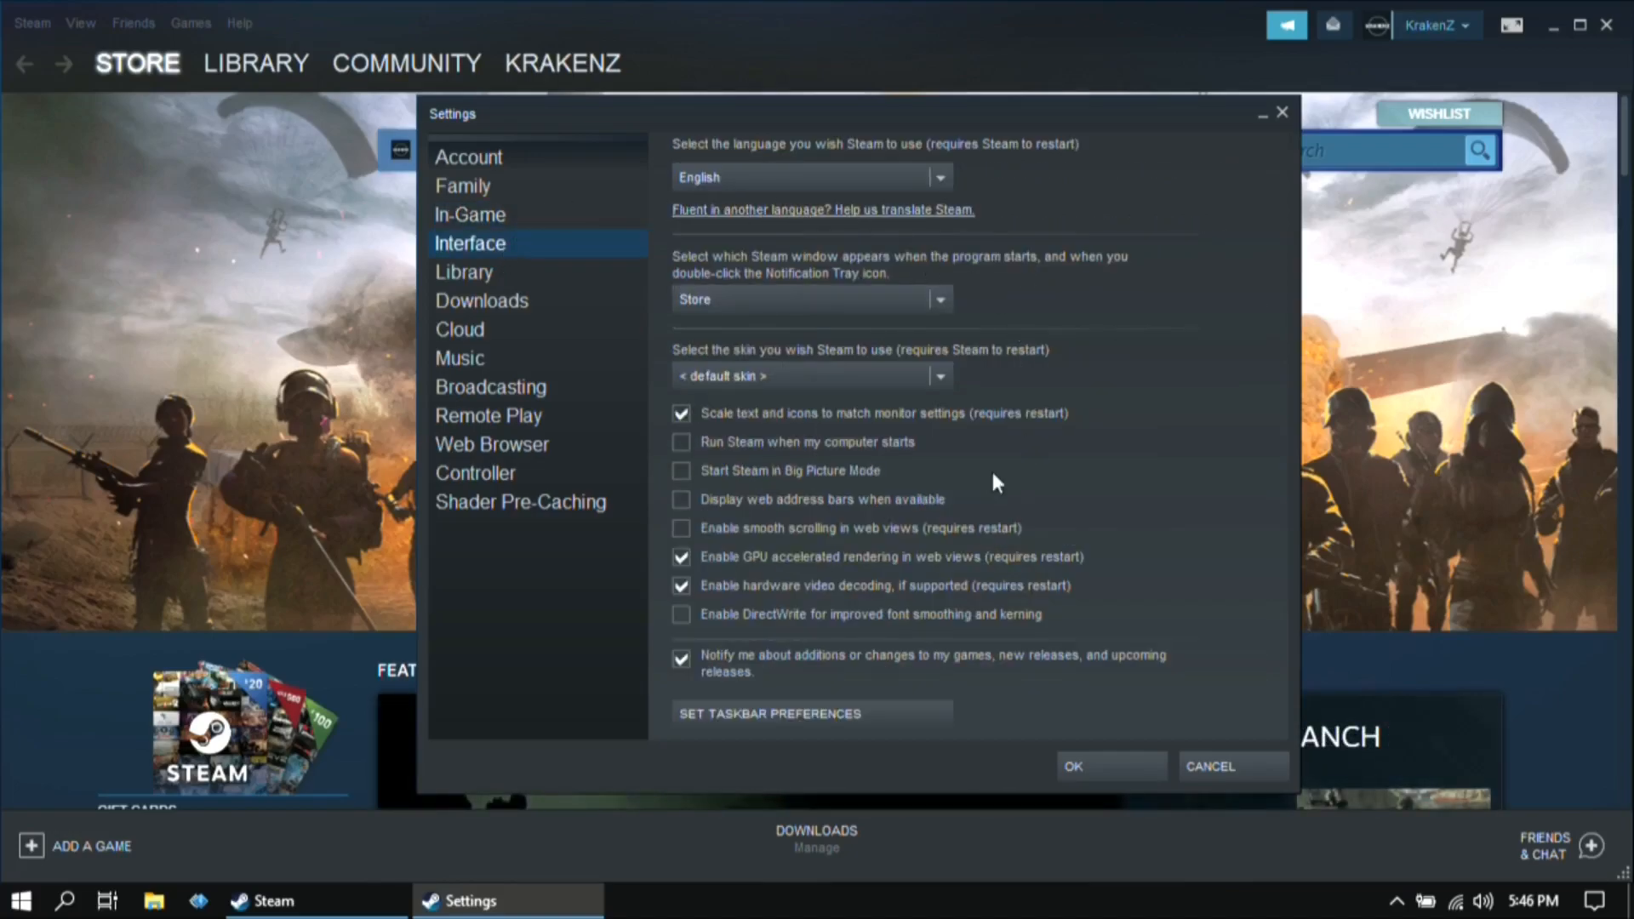
mouse_move(698, 436)
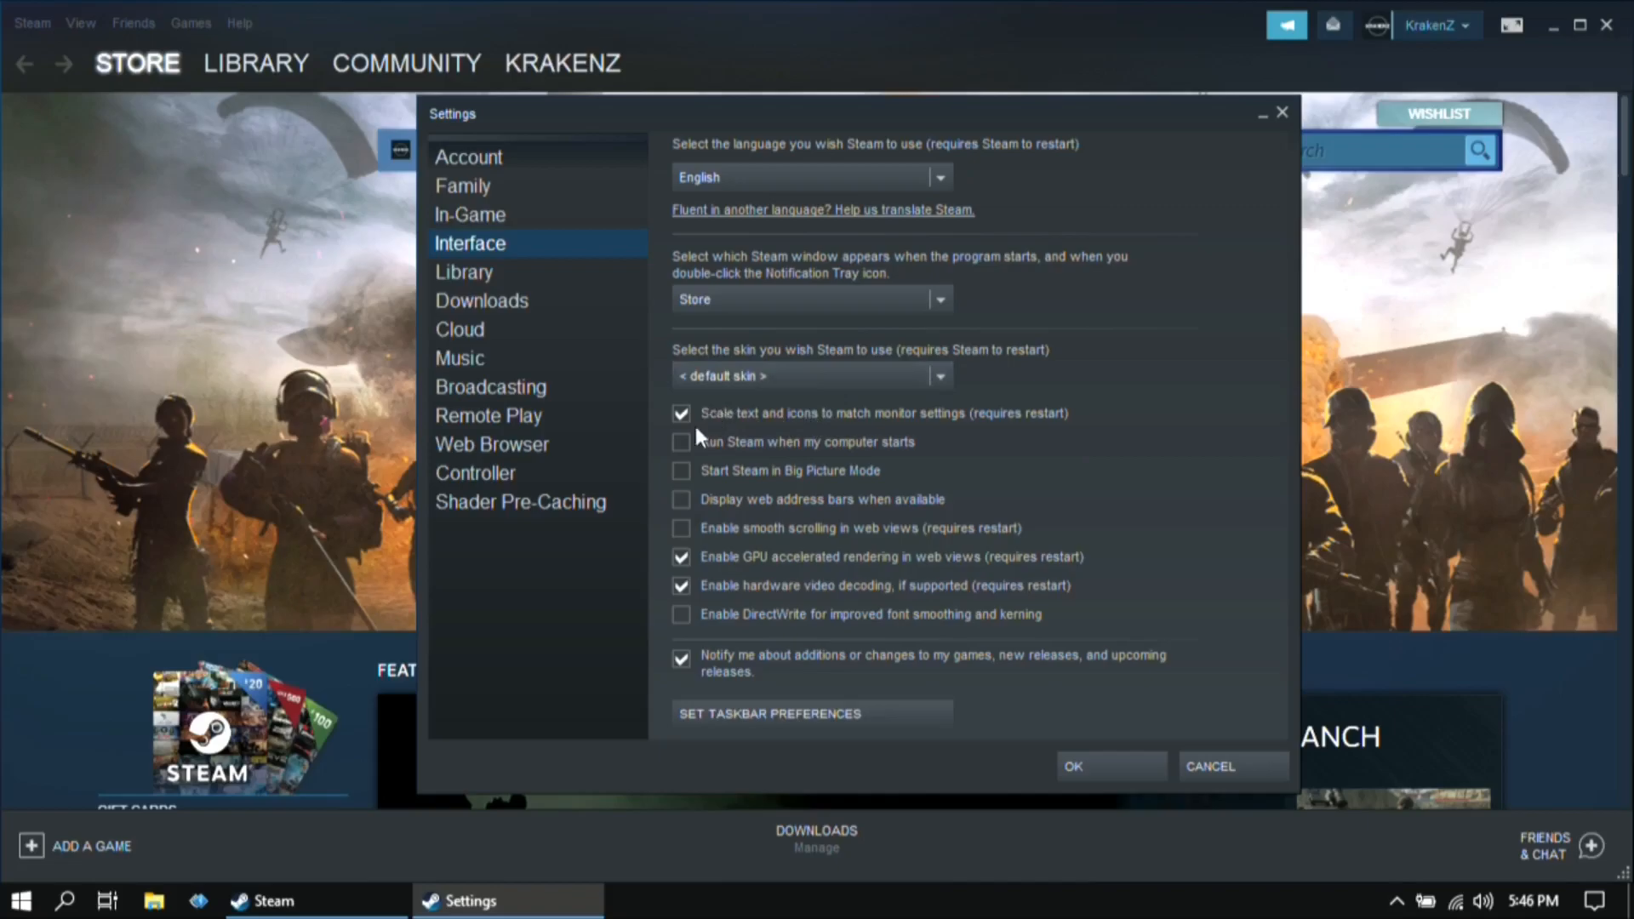
click(680, 412)
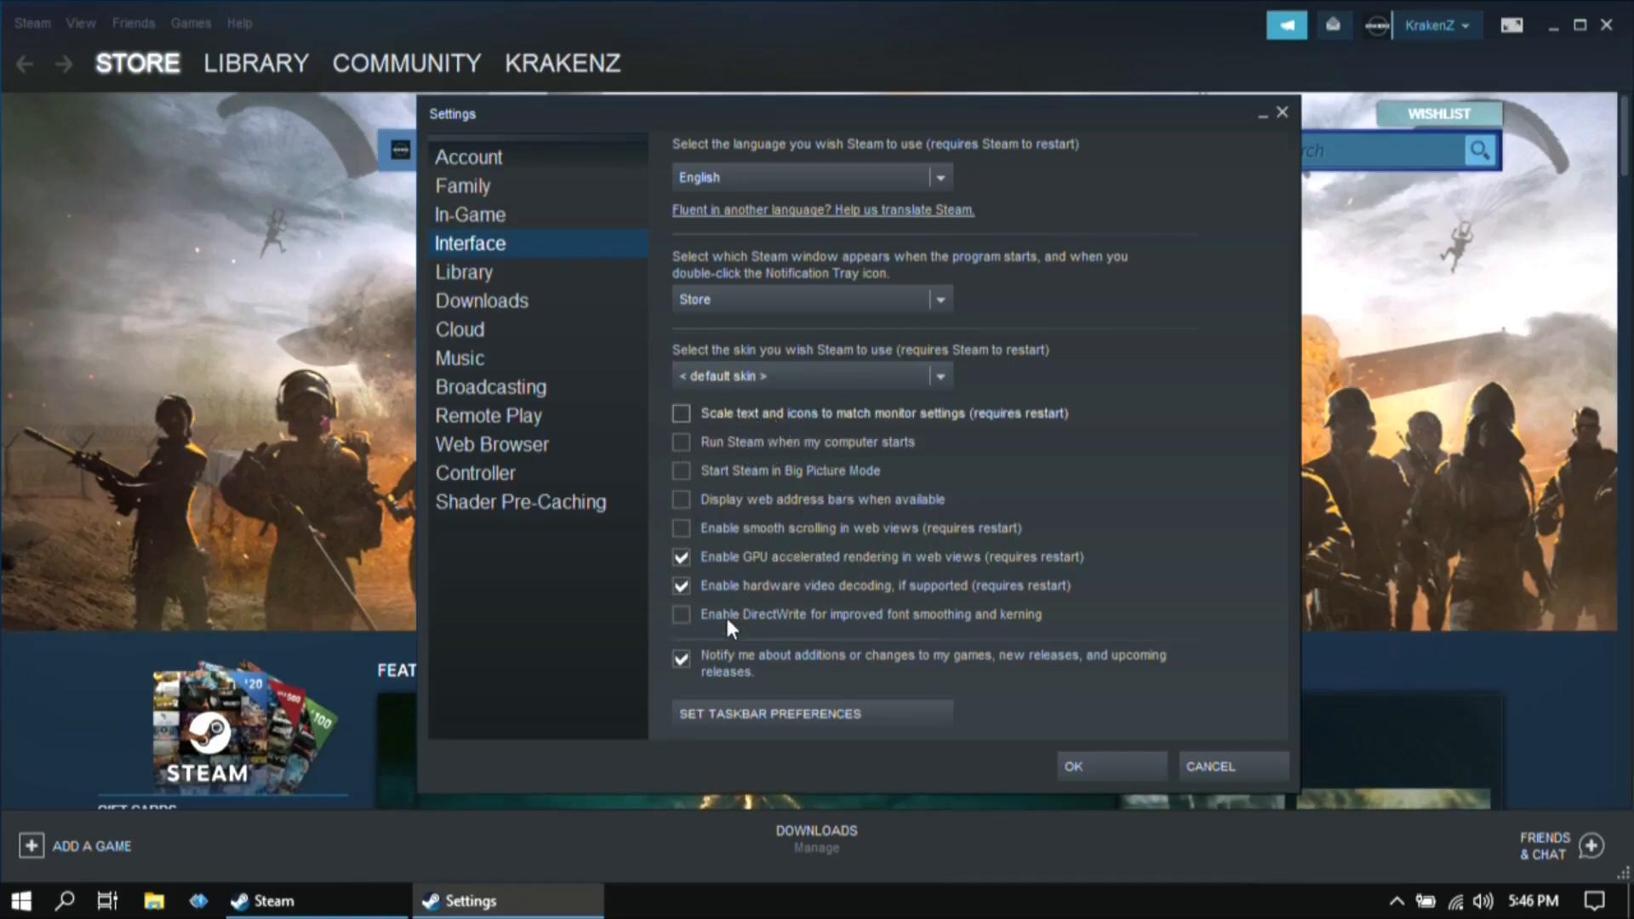
mouse_move(942, 601)
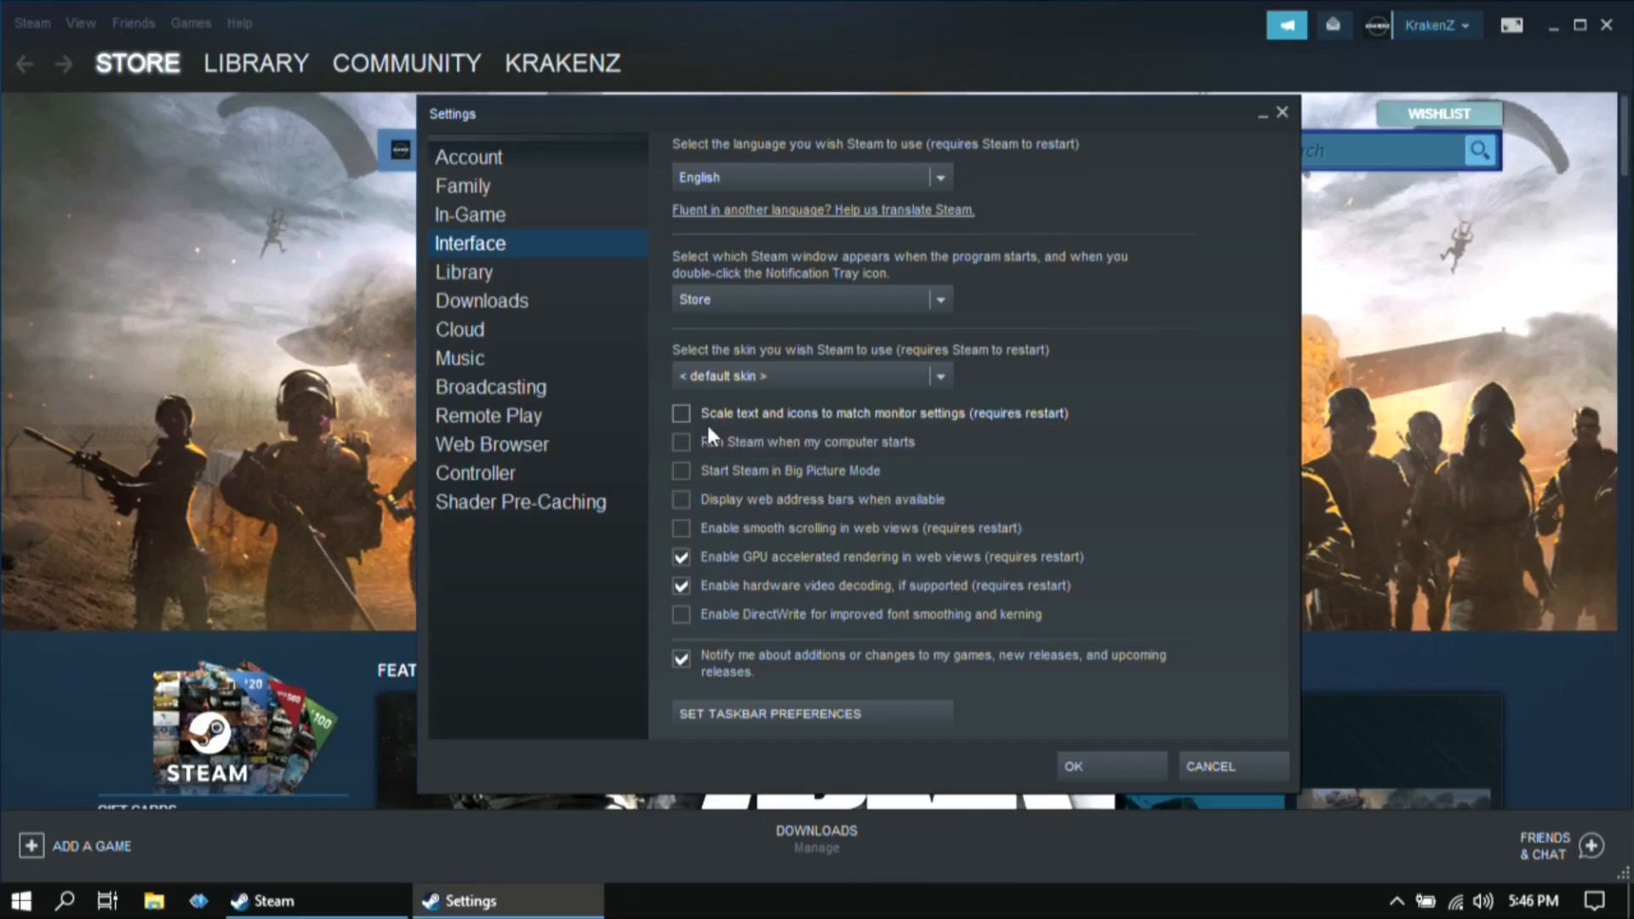
- In Library settings, toggle Low Bandwidth Mode off and back on, keeping Low Performance Mode enabled
click(463, 272)
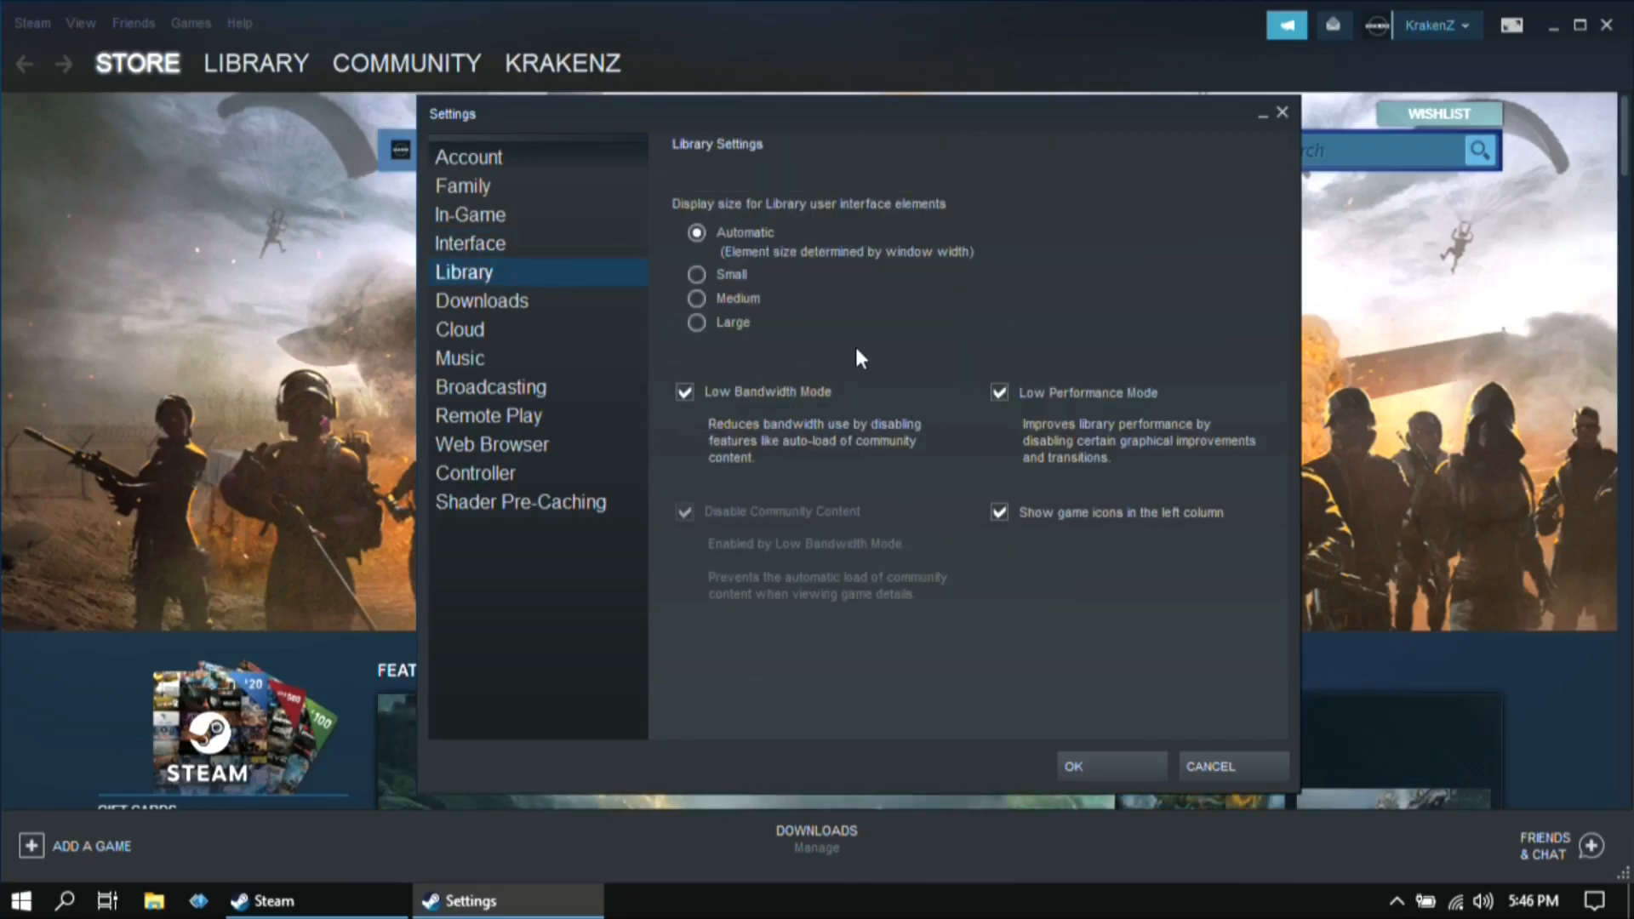
click(684, 391)
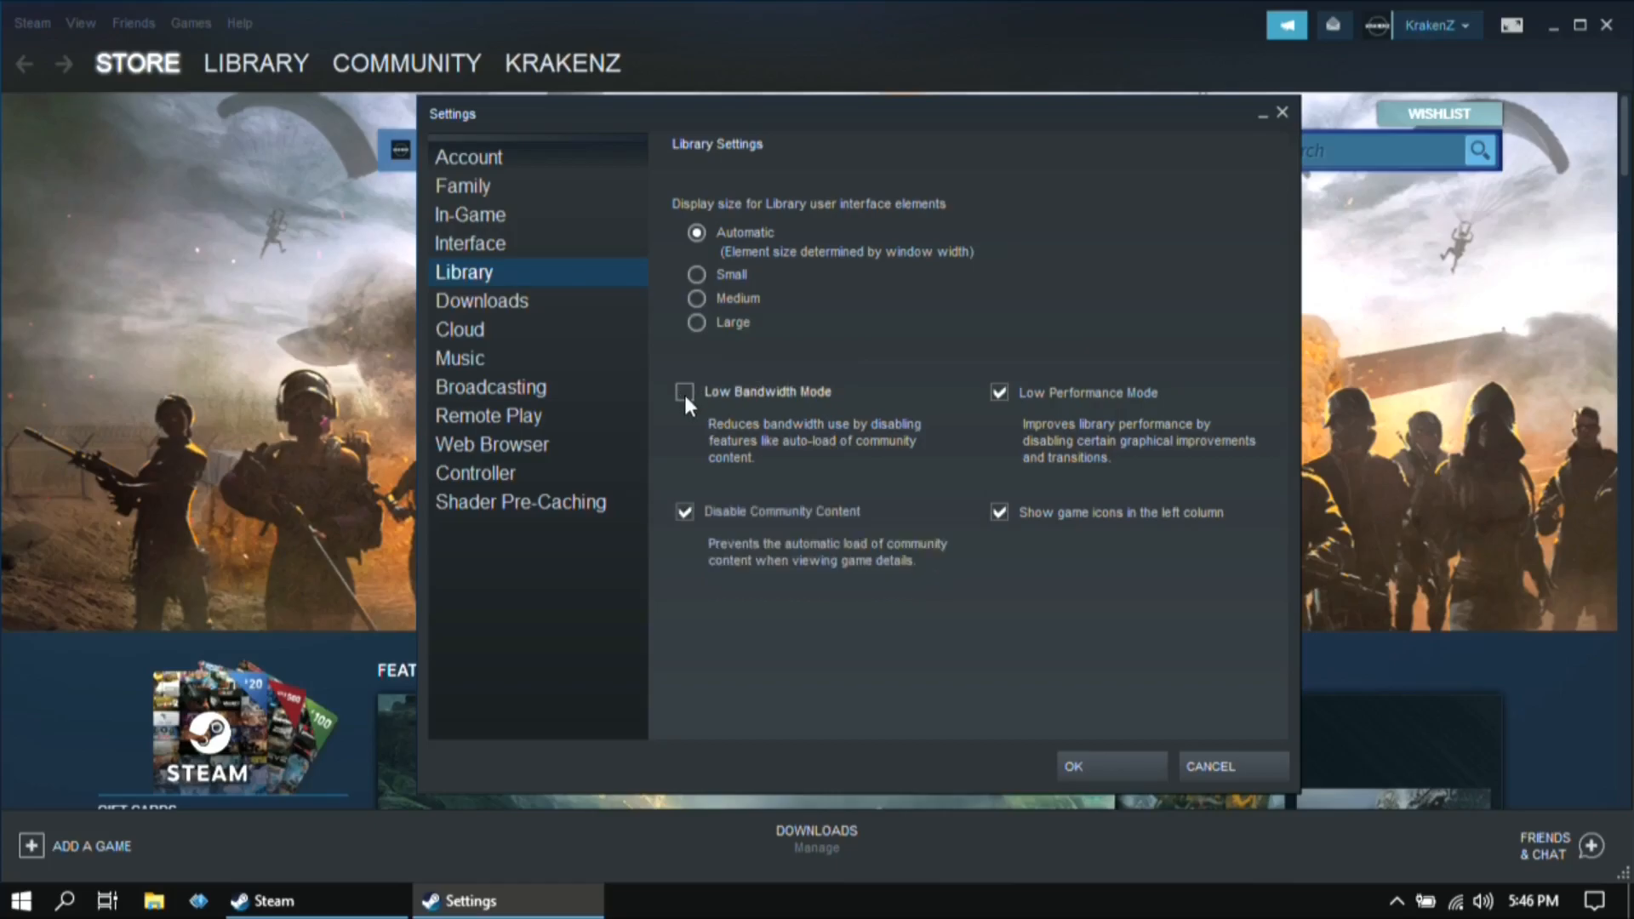
click(685, 391)
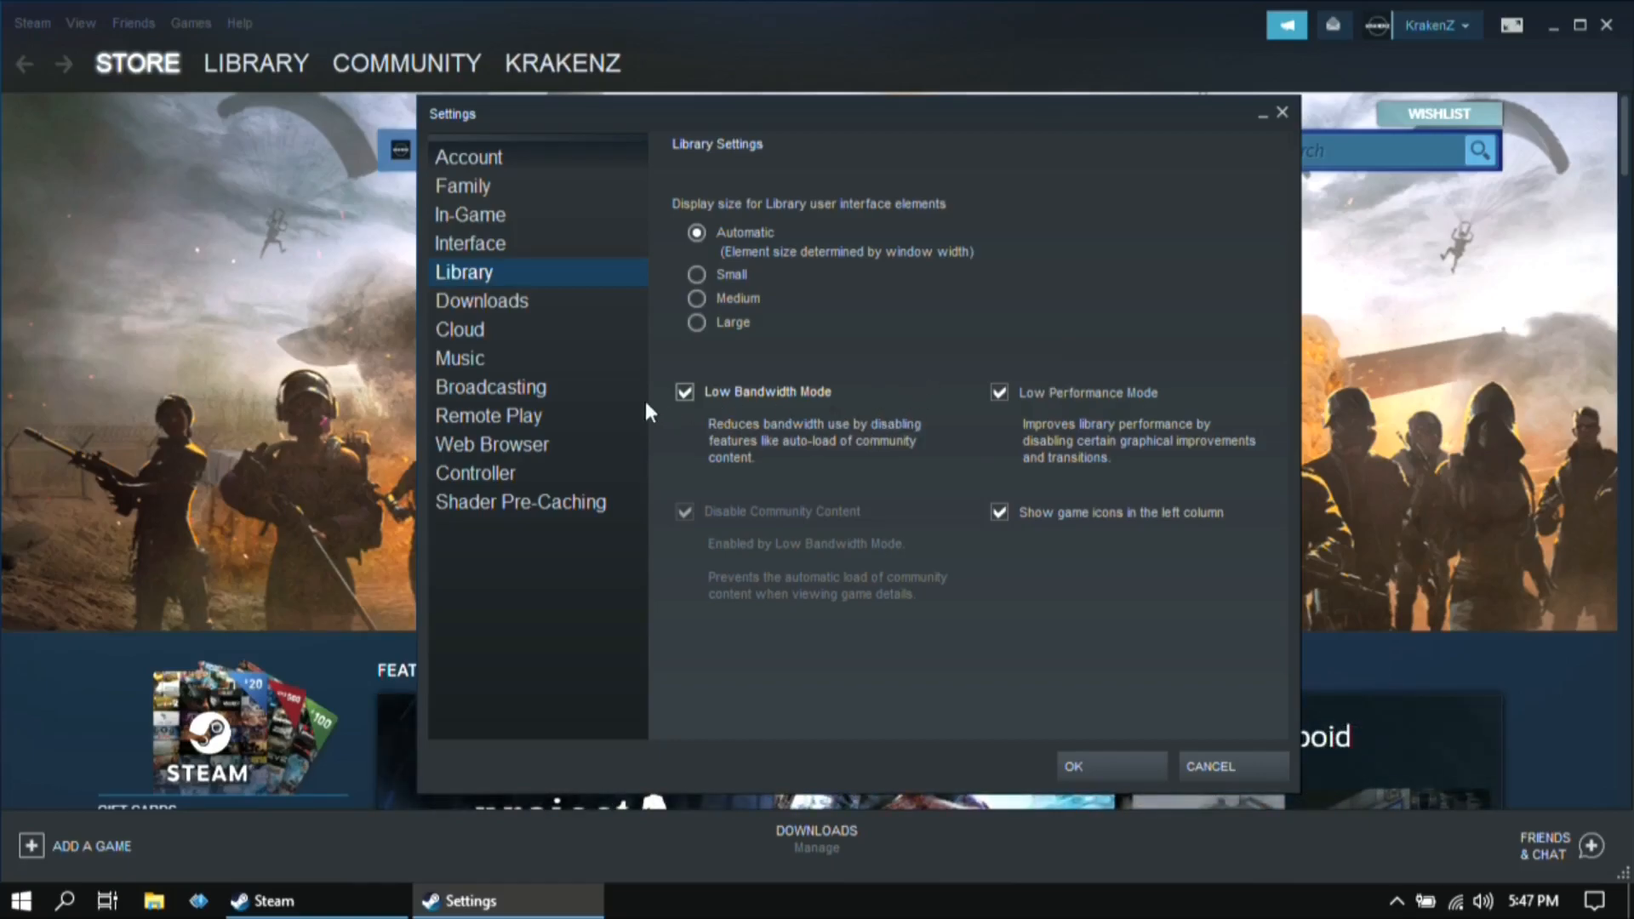
mouse_move(844, 287)
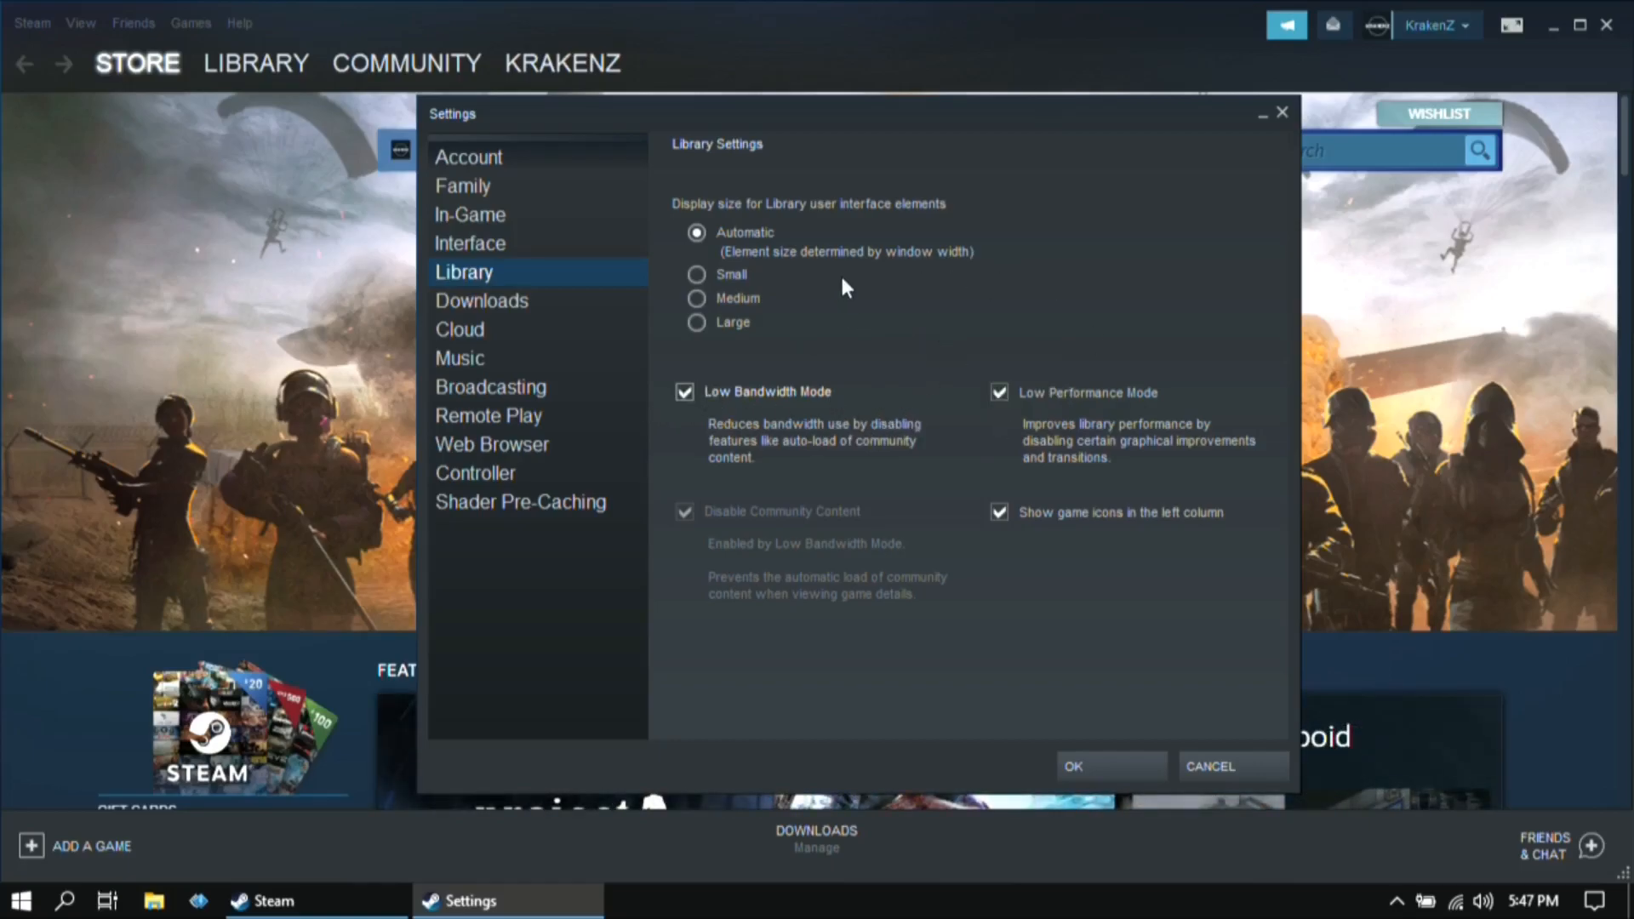
mouse_move(641, 244)
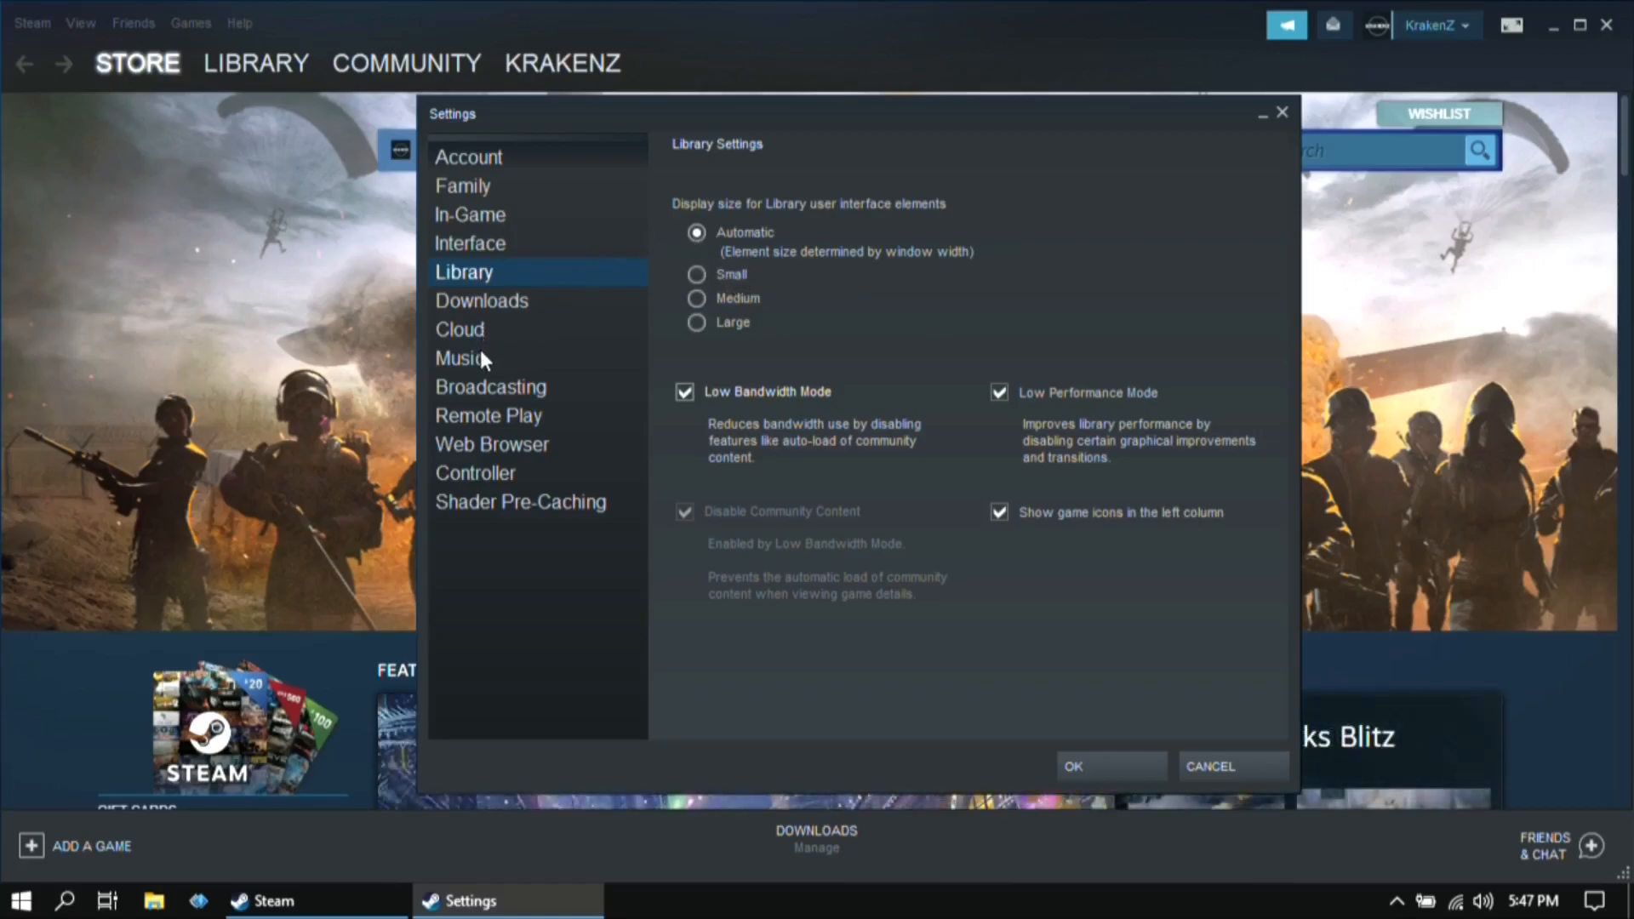
- Review Cloud sync settings, then show Remote Play settings with Remote Play unchecked
click(460, 328)
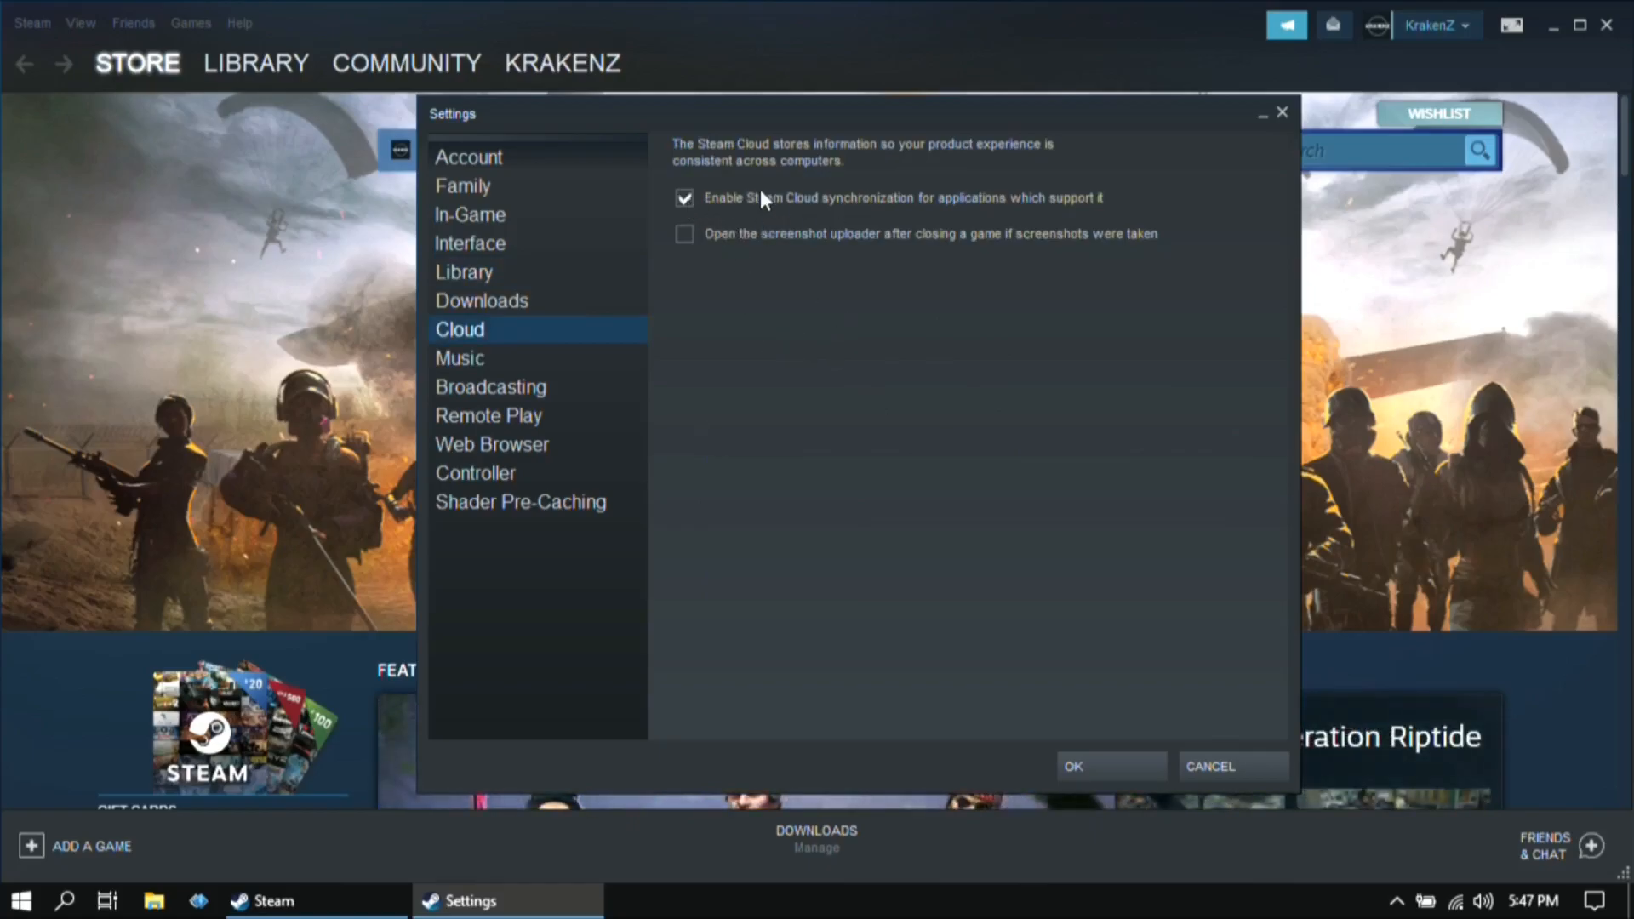
mouse_move(668, 555)
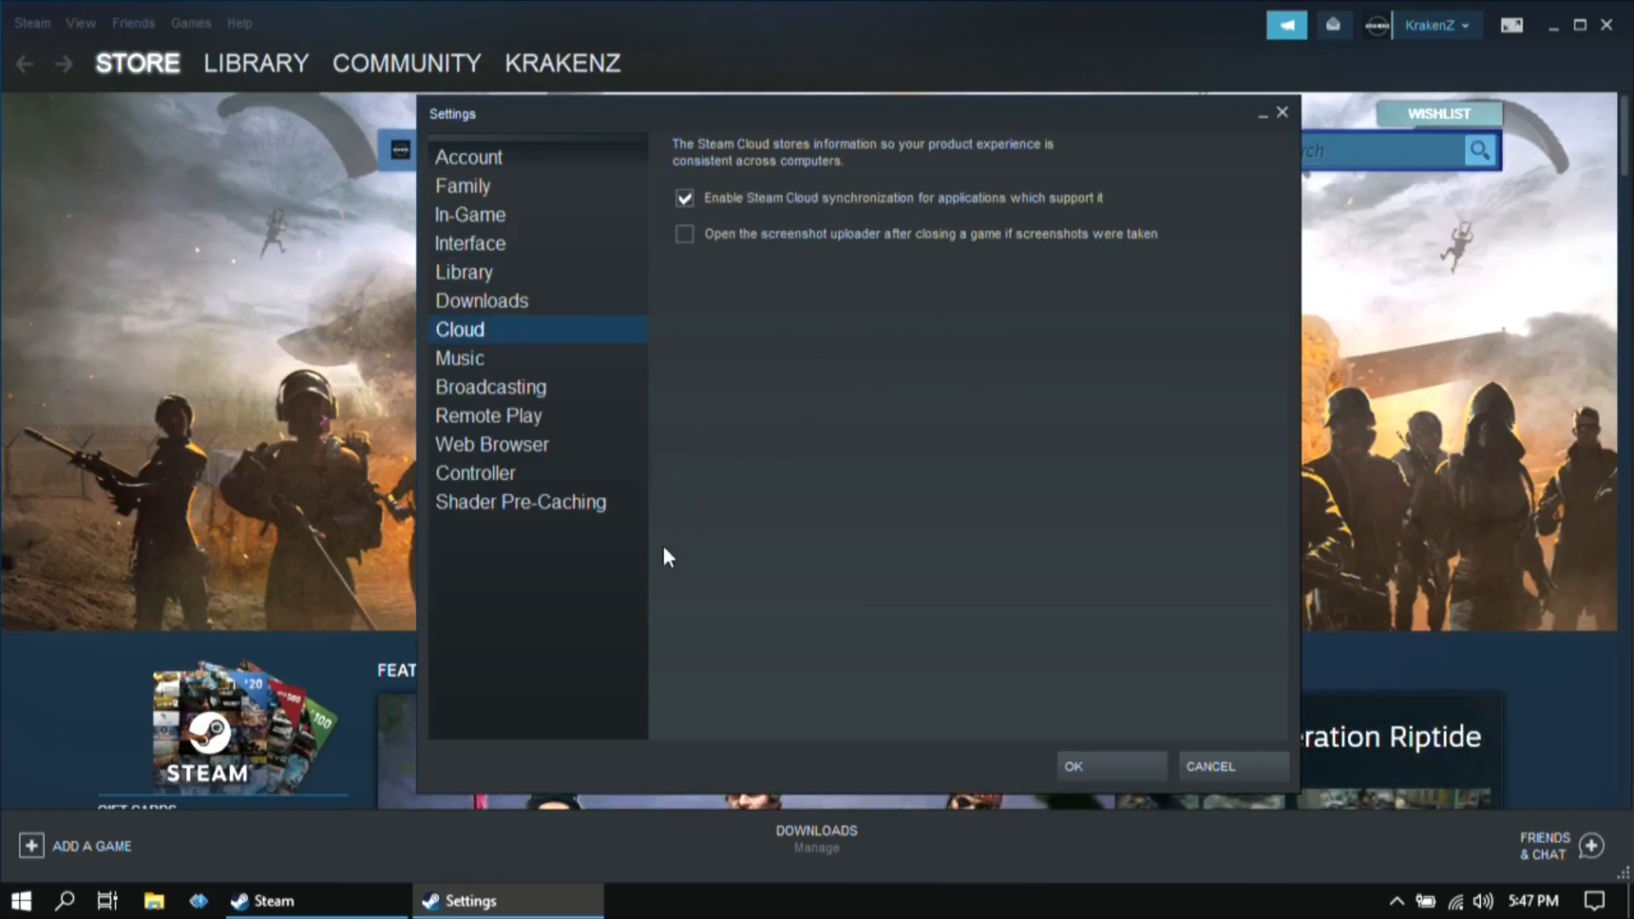
mouse_move(490, 433)
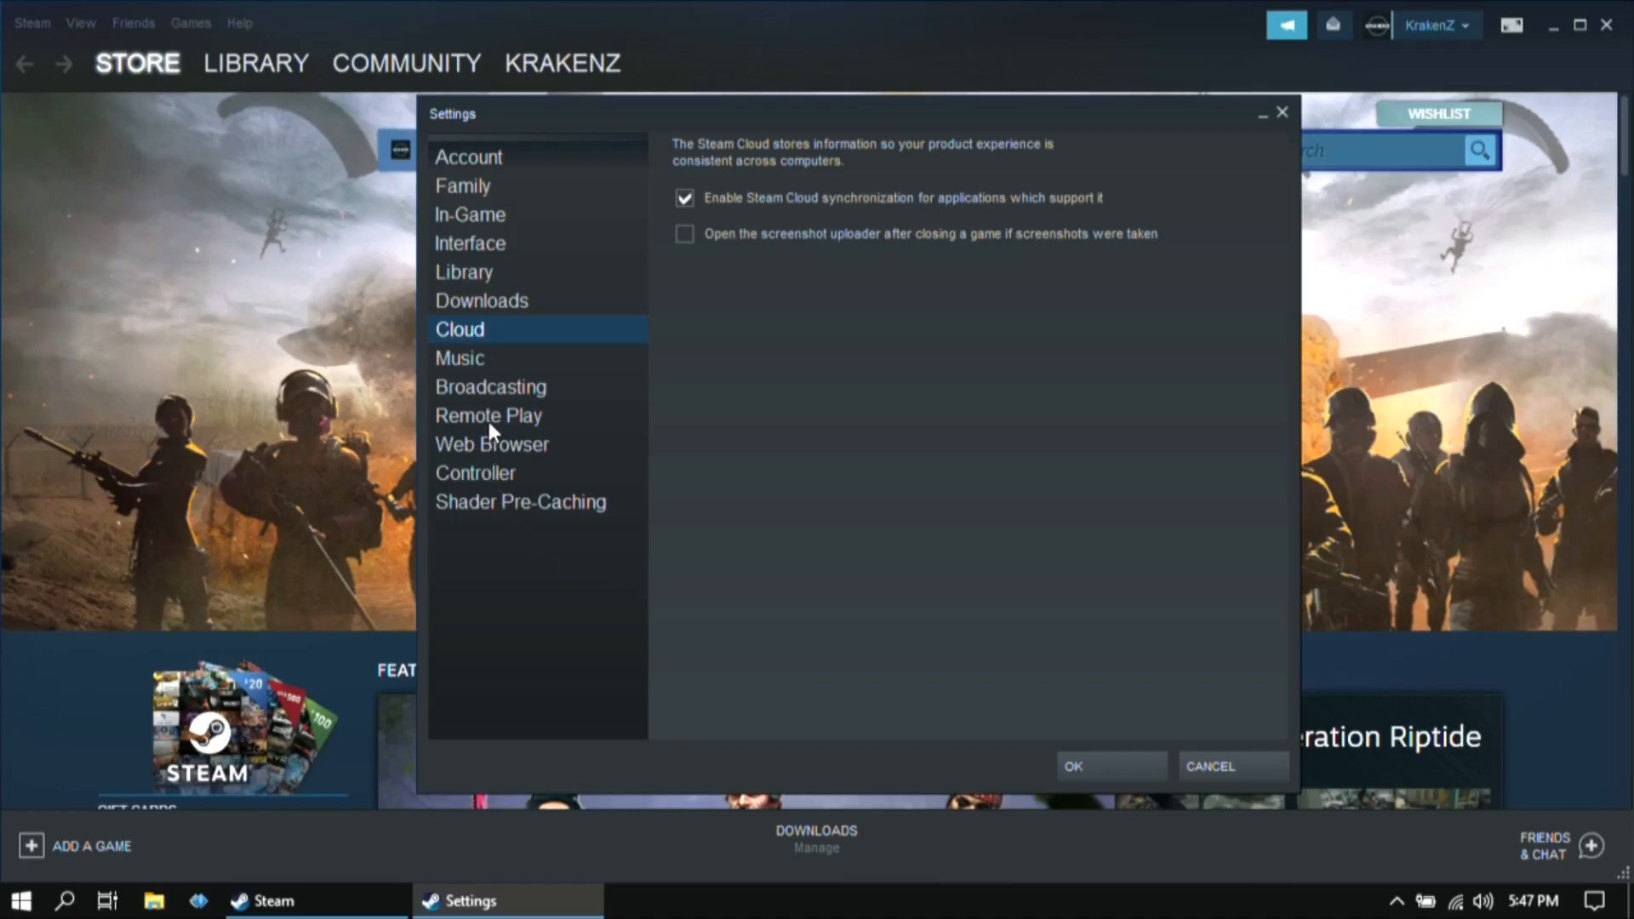
click(488, 415)
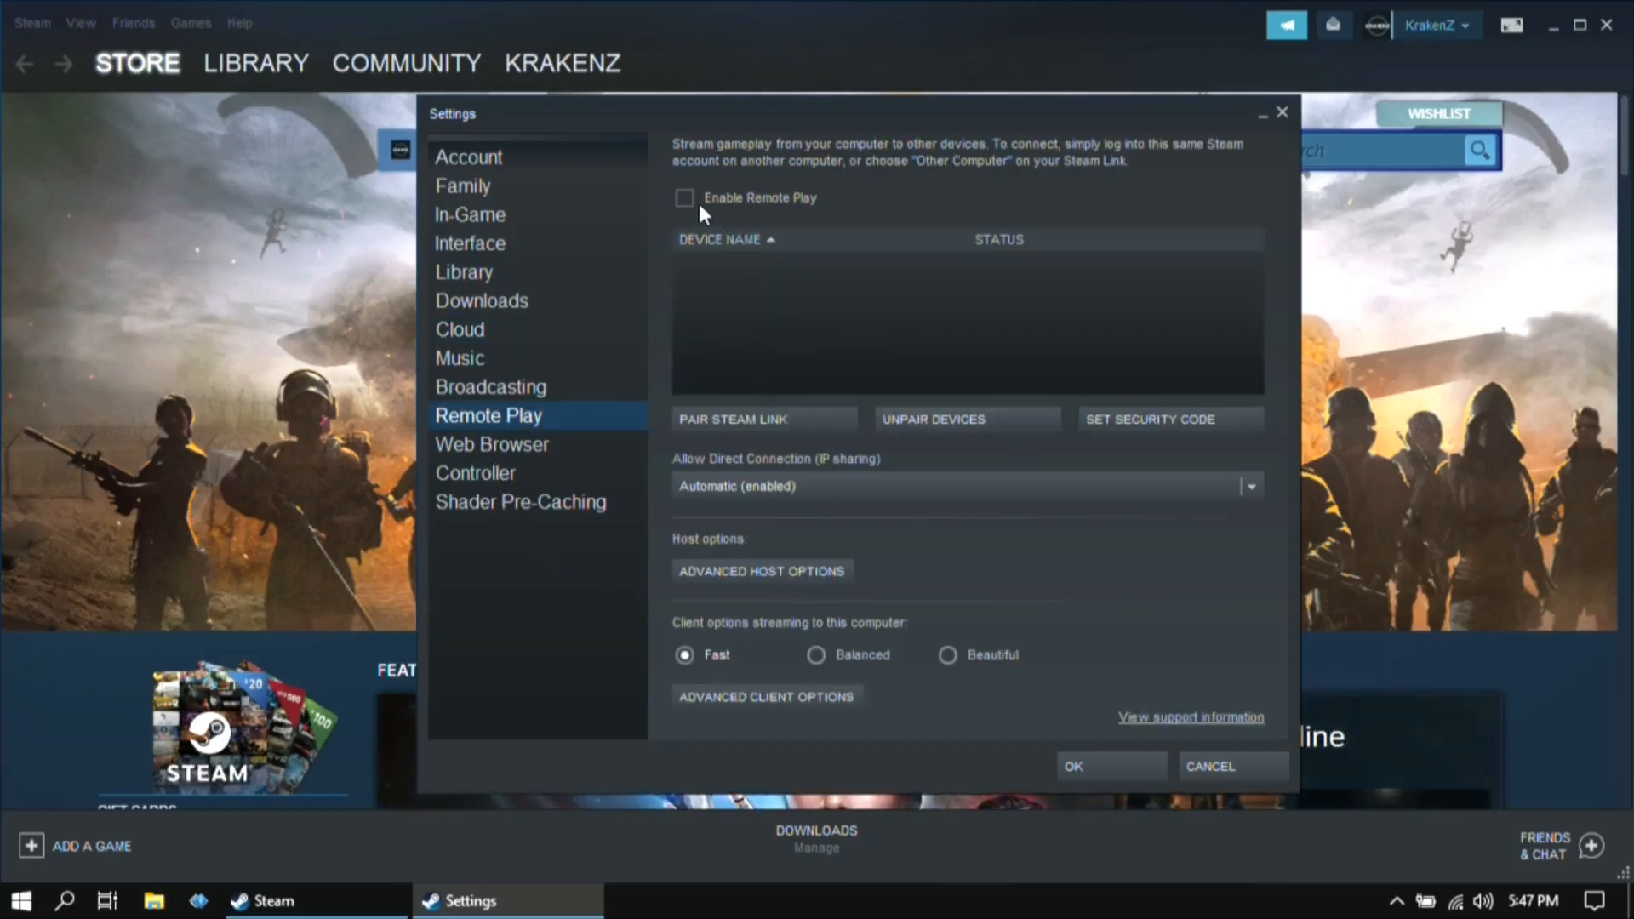
mouse_move(822, 378)
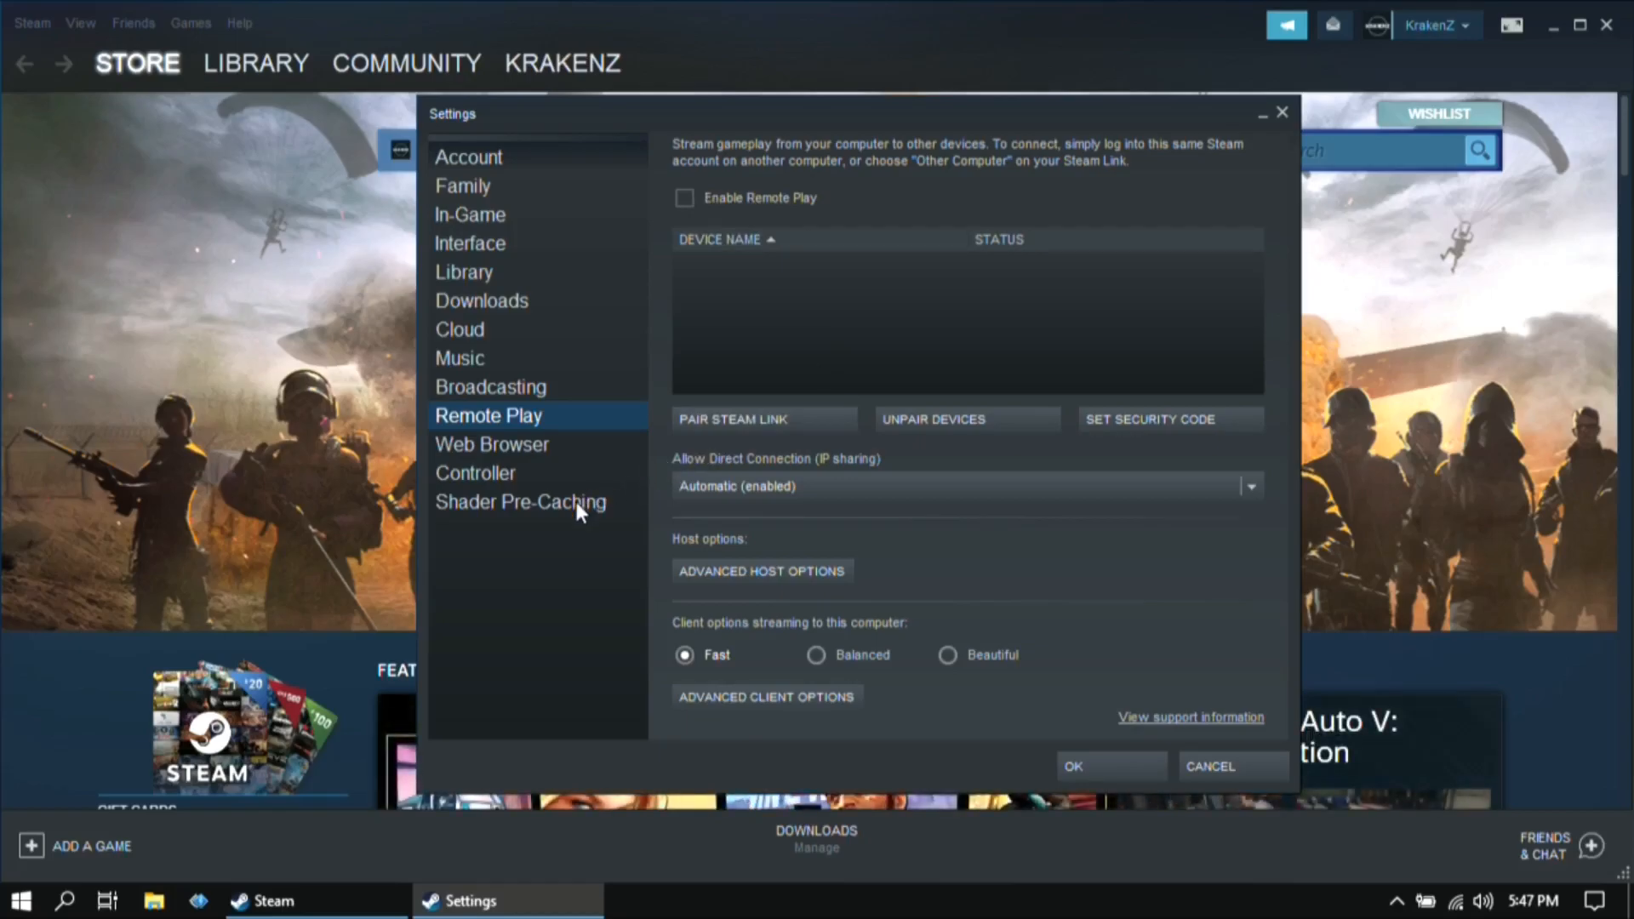
- Enable Shader Pre-Caching and close the Settings window back to the store
click(521, 501)
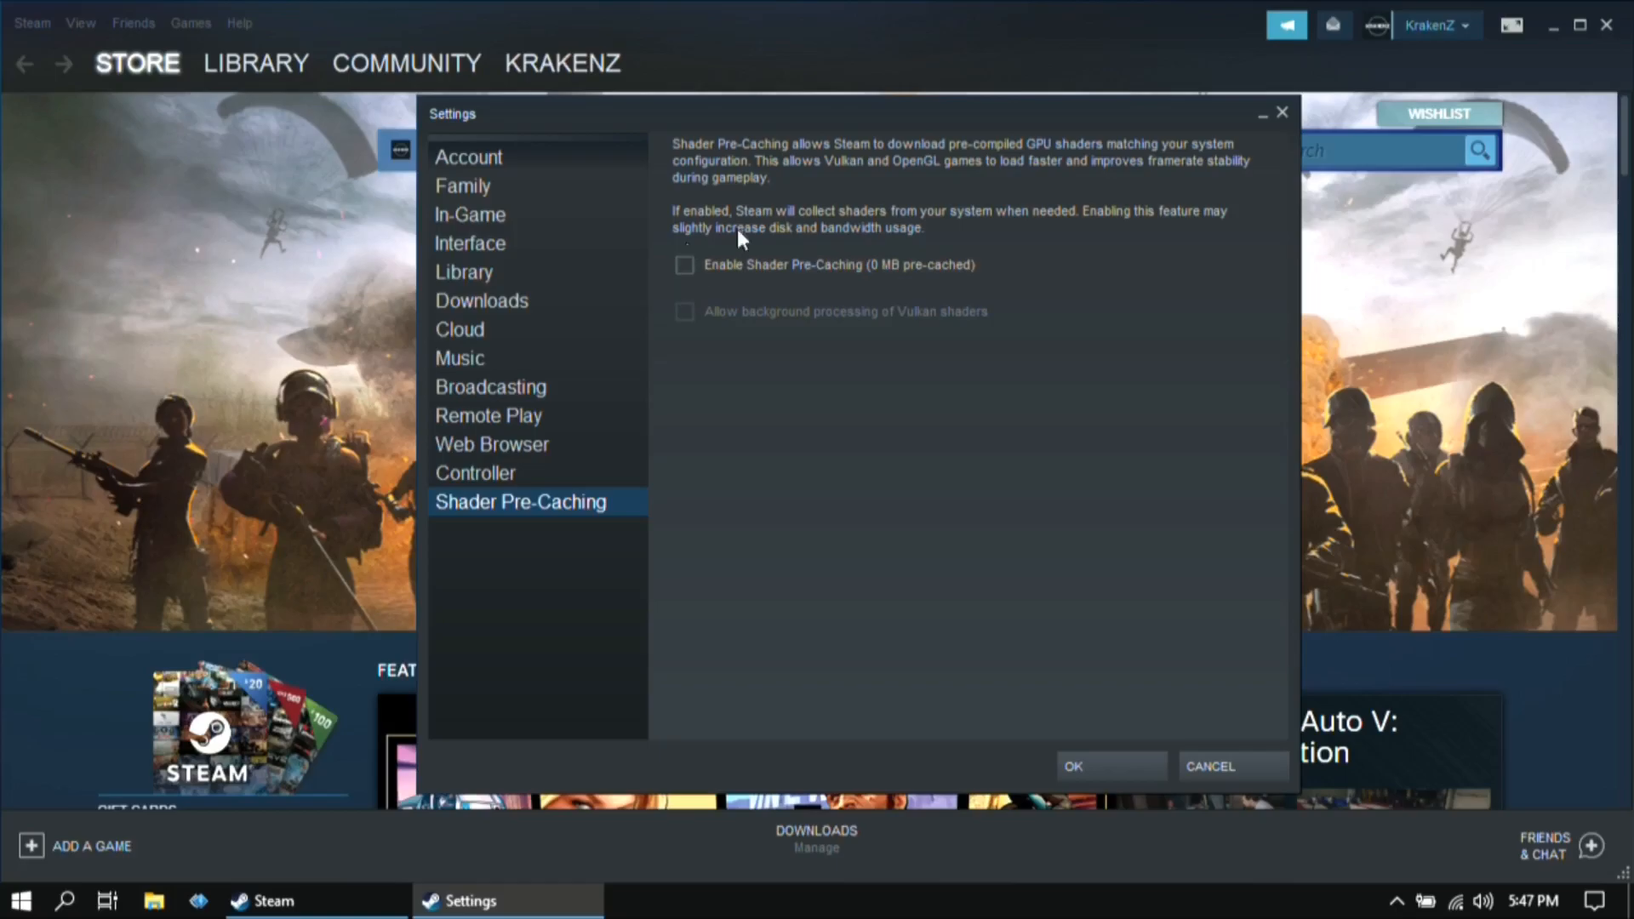
click(684, 266)
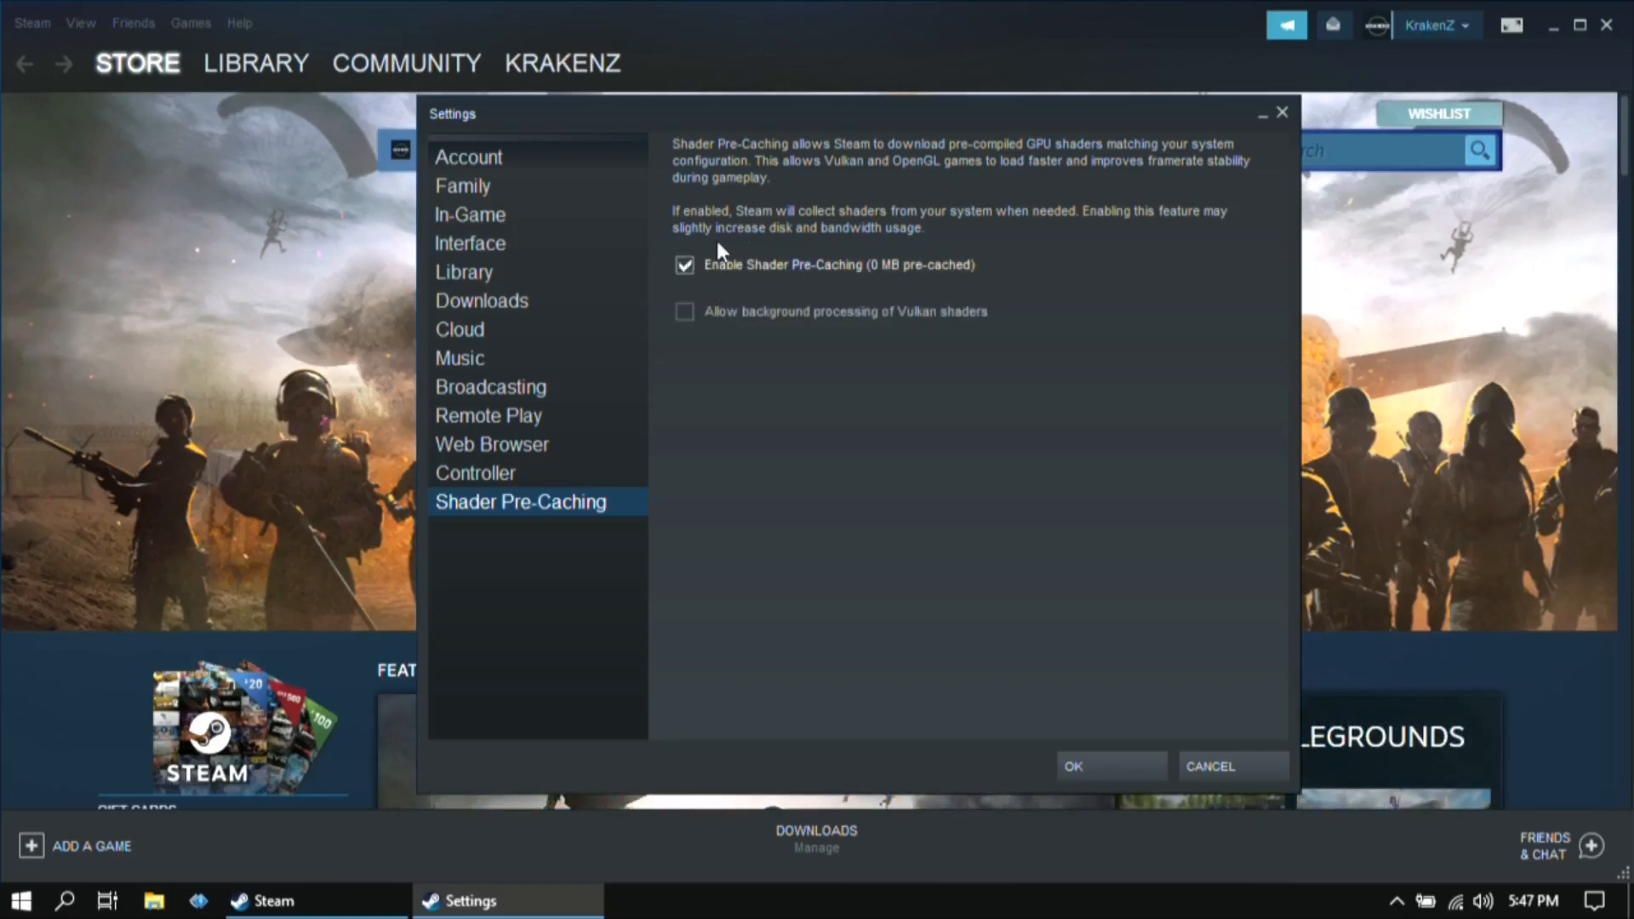
mouse_move(807, 359)
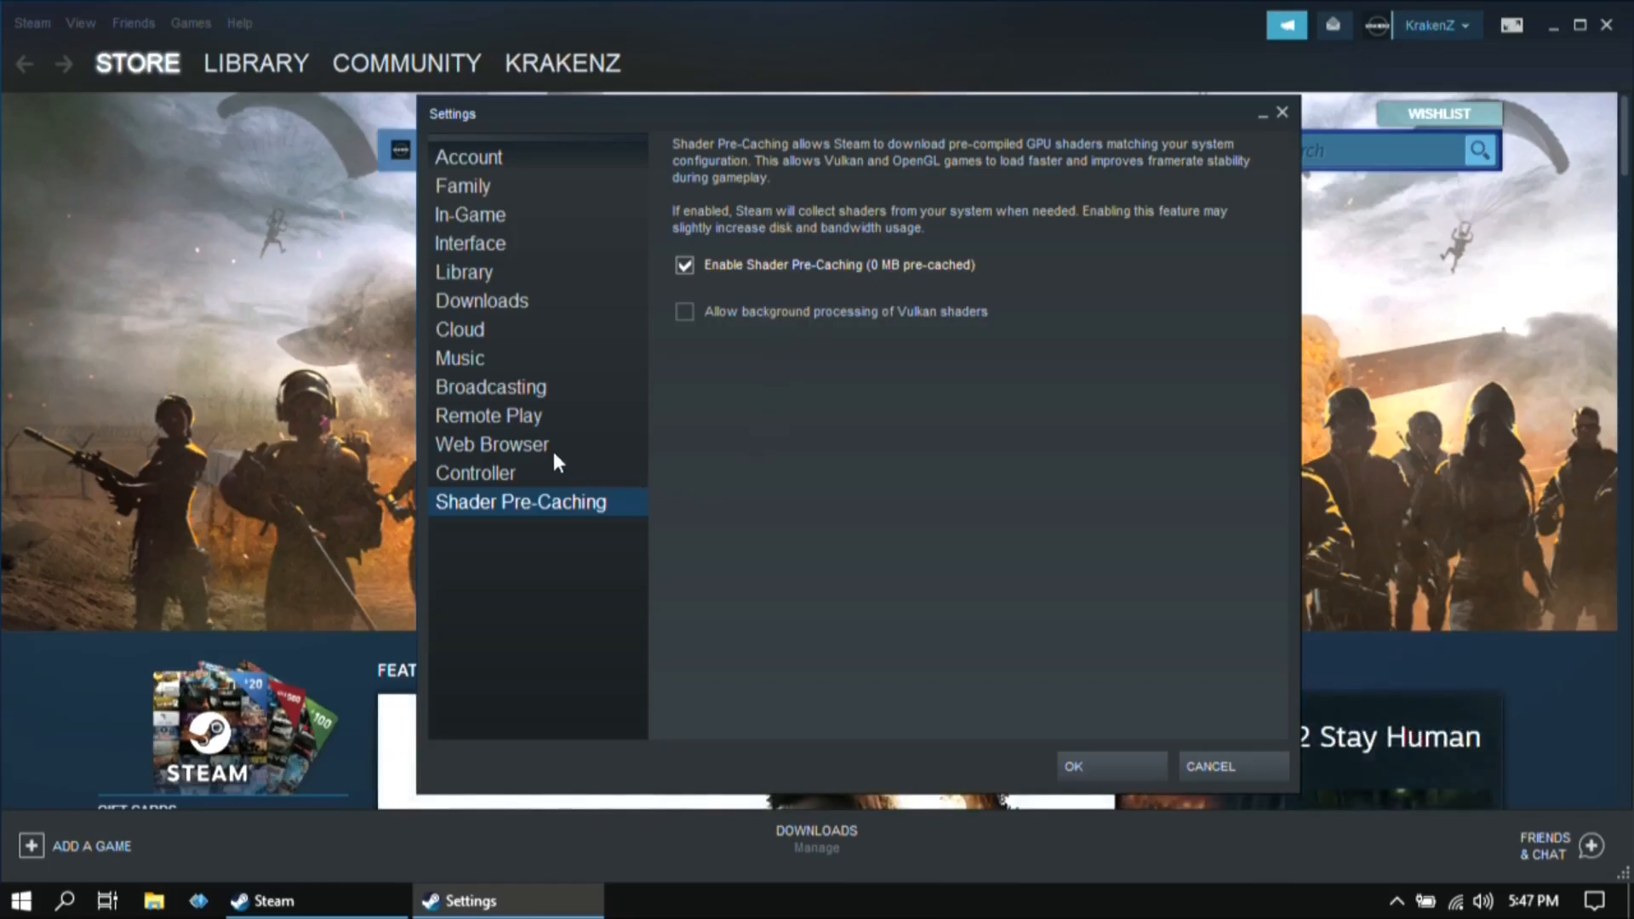
mouse_move(1283, 112)
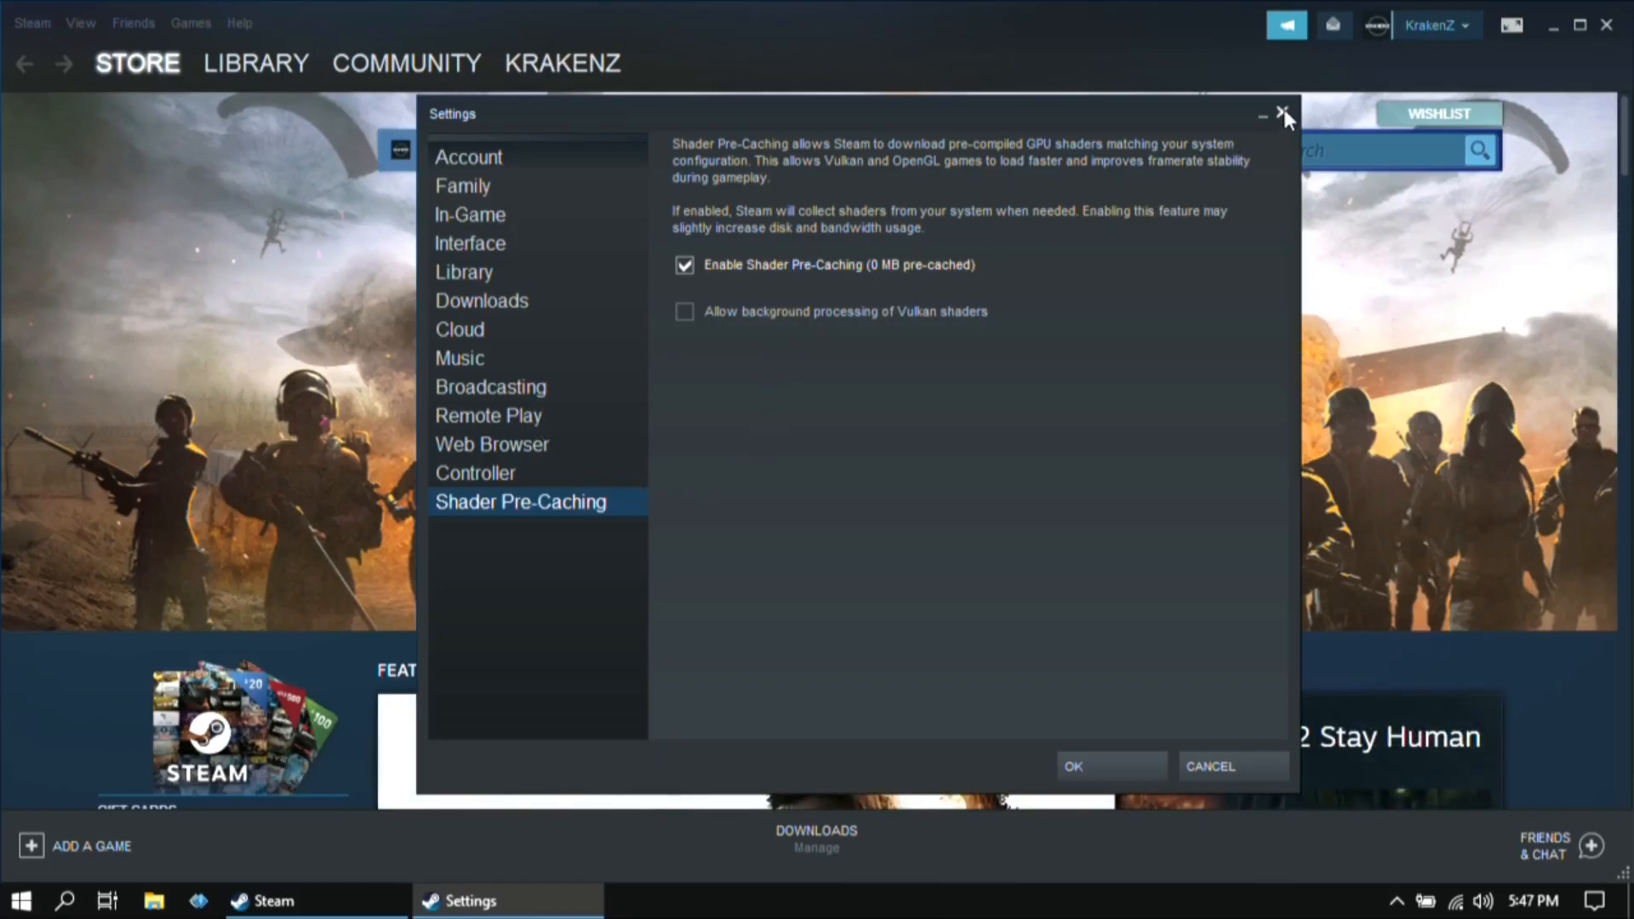
click(1285, 114)
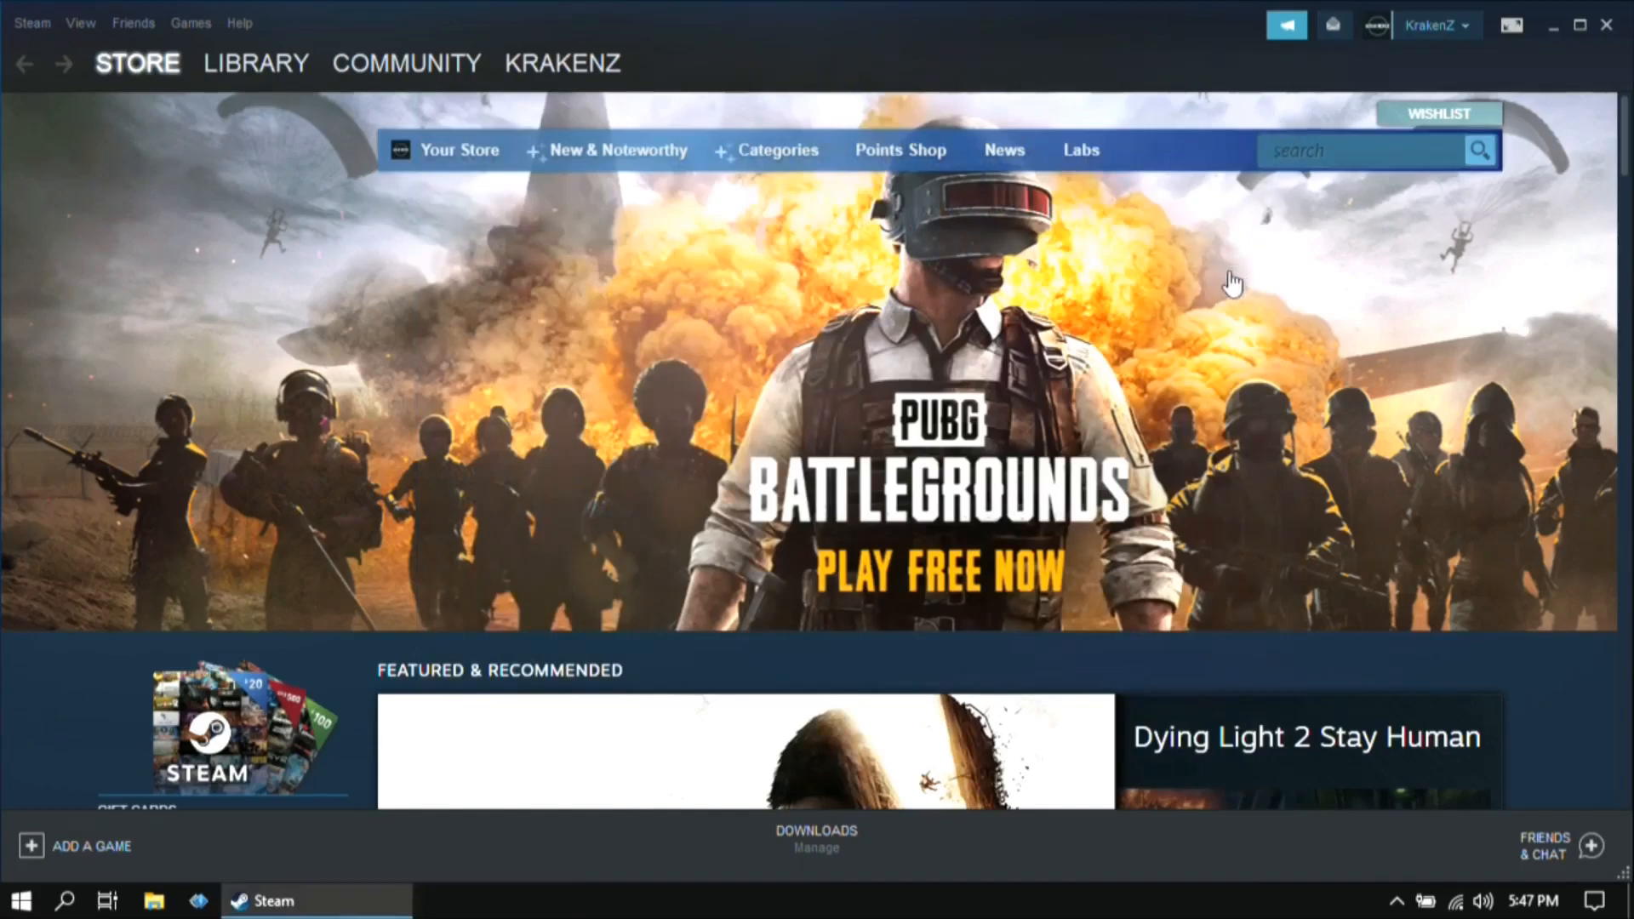